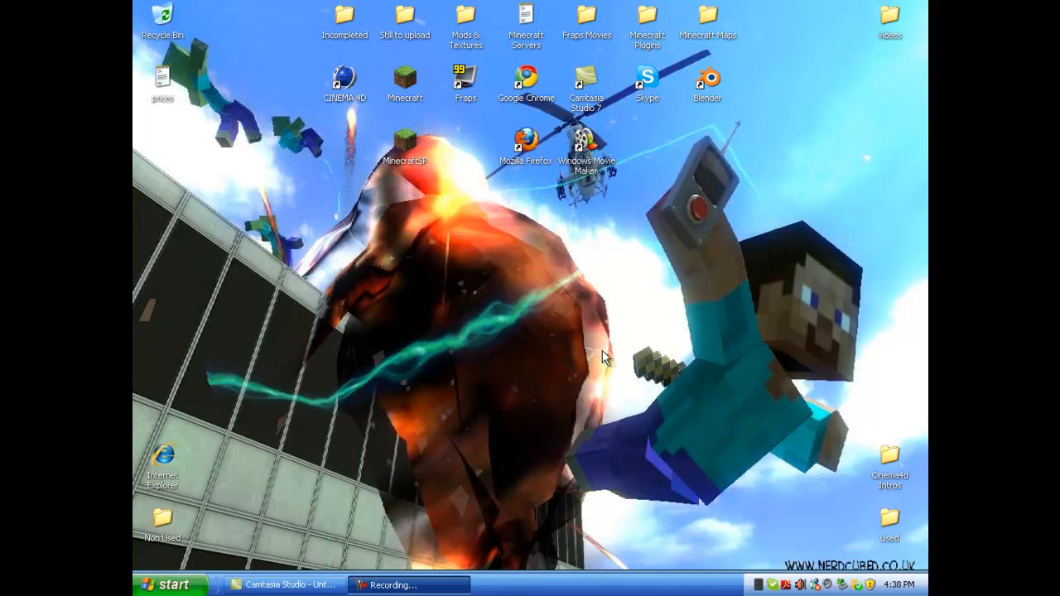
pyautogui.moveTo(704, 279)
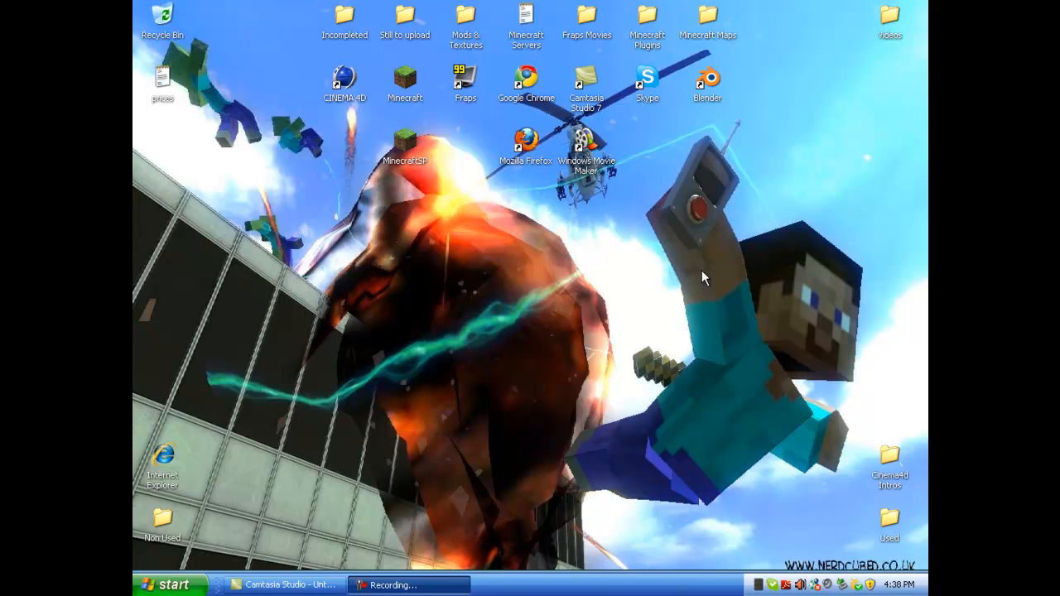
pyautogui.moveTo(490, 52)
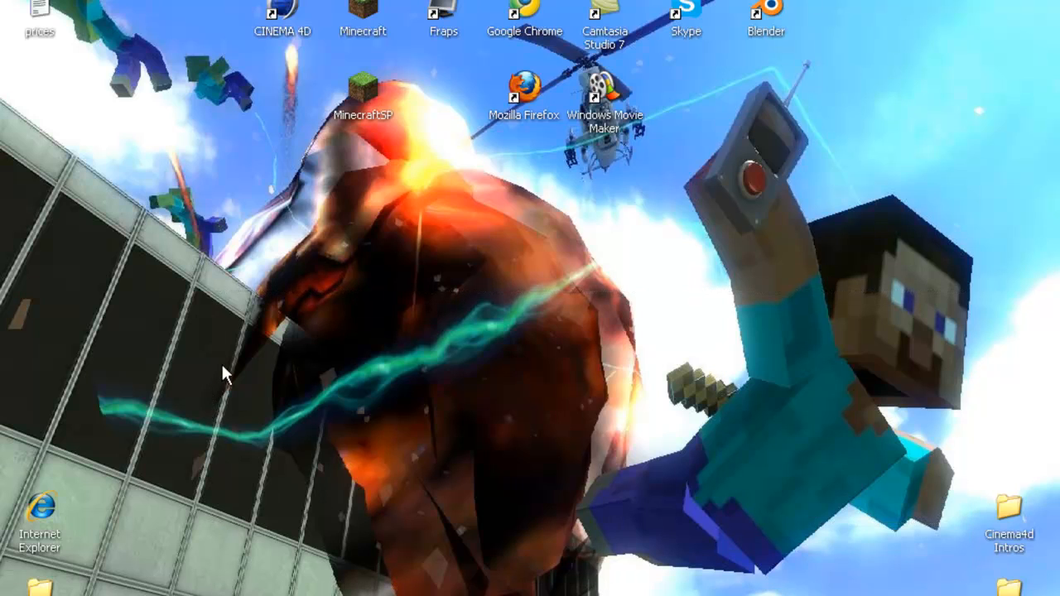
pyautogui.moveTo(421, 232)
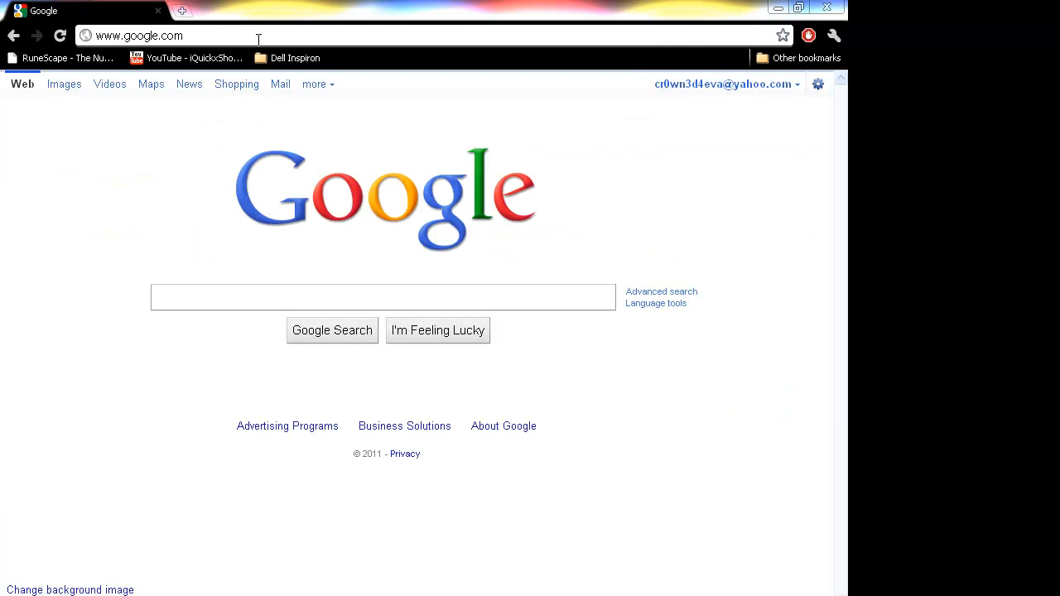
# Search Google for McPatcher and open the HD texture fix forum thread.
pyautogui.click(381, 297)
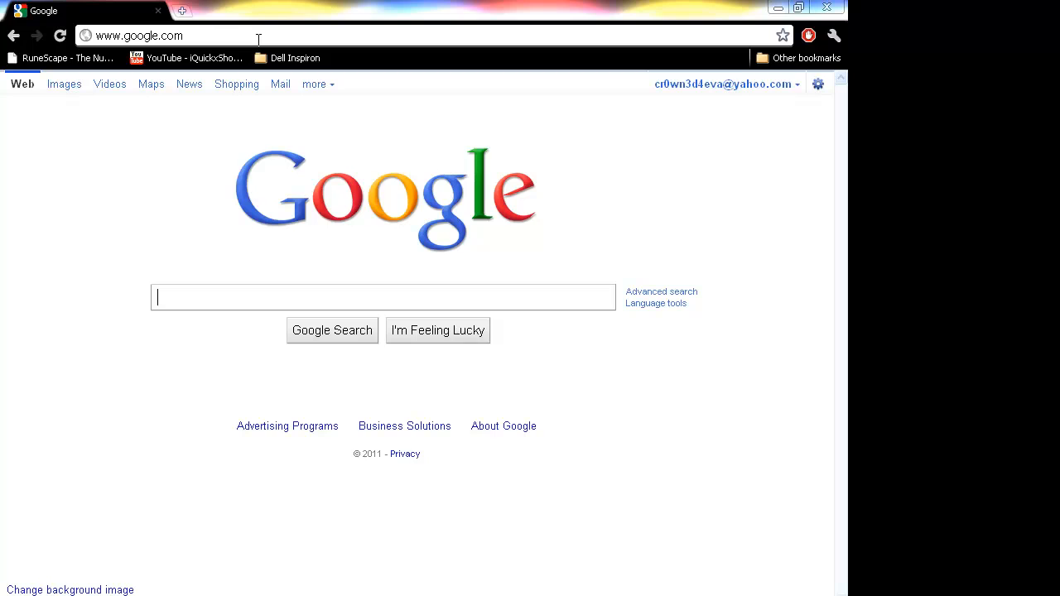
pyautogui.write('Mcdonalds')
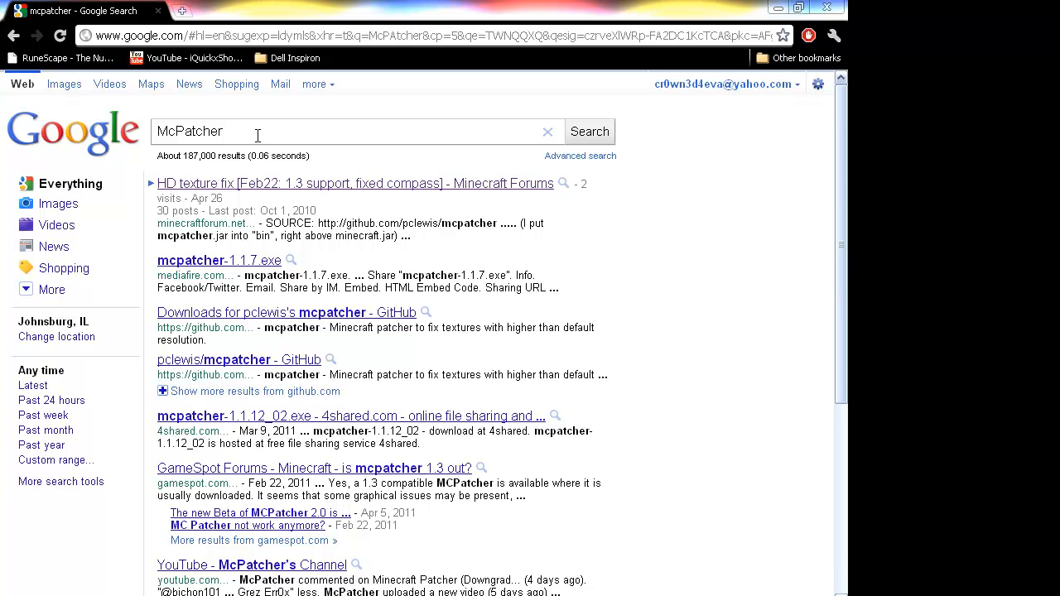
pyautogui.moveTo(256, 196)
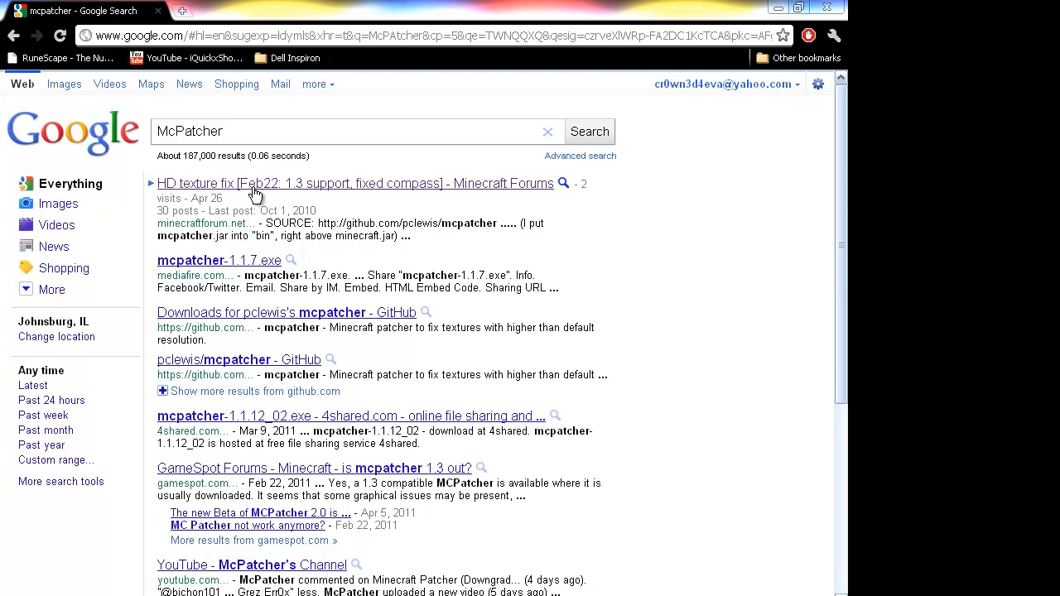
pyautogui.moveTo(261, 198)
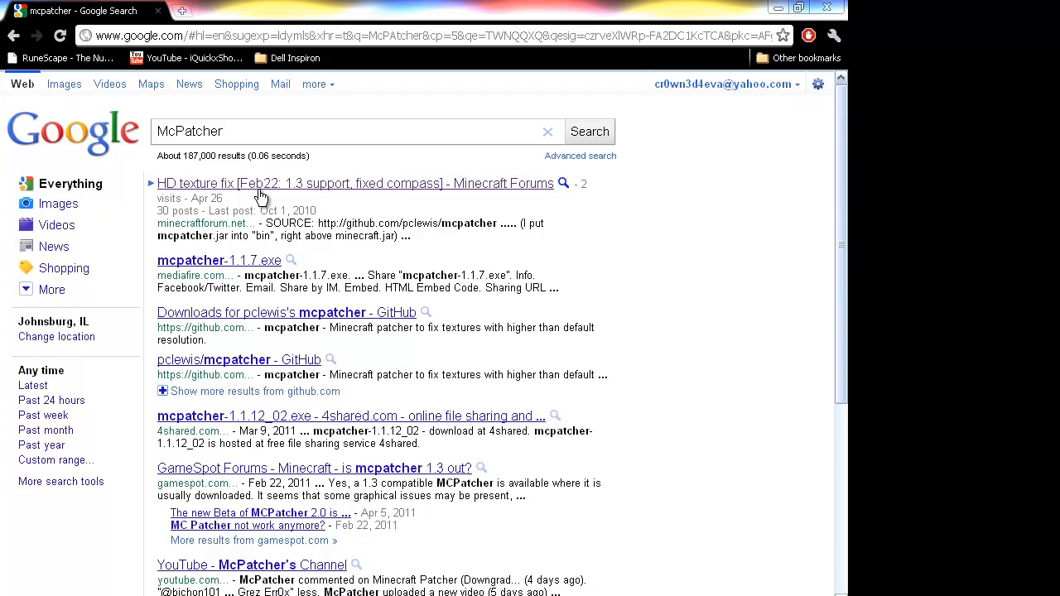
pyautogui.click(355, 182)
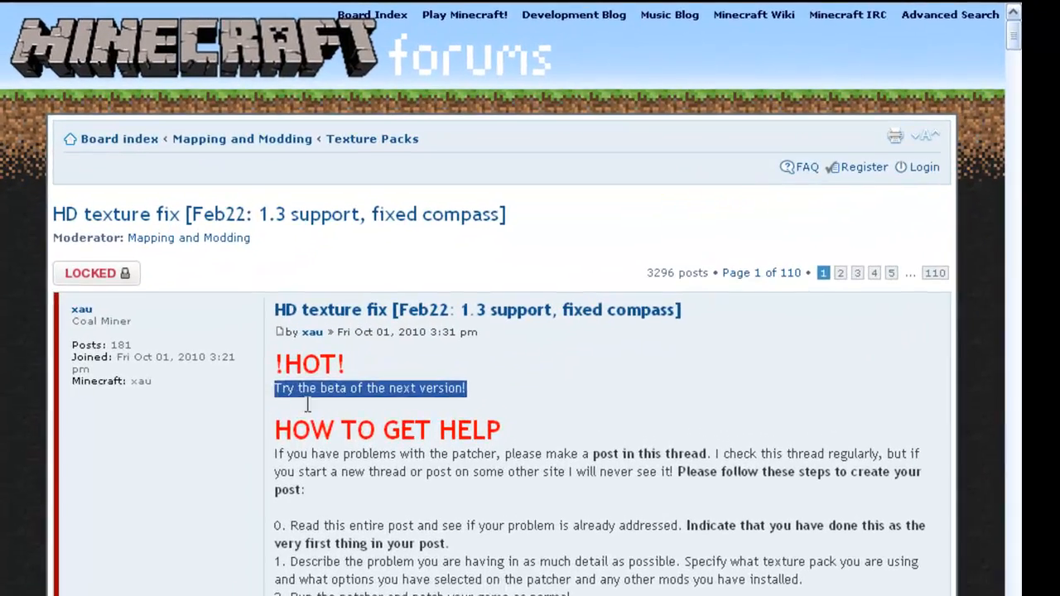
# Reach the MCPatcher HD fix 2.0 thread and download its Windows exe version.
pyautogui.scroll(-3)
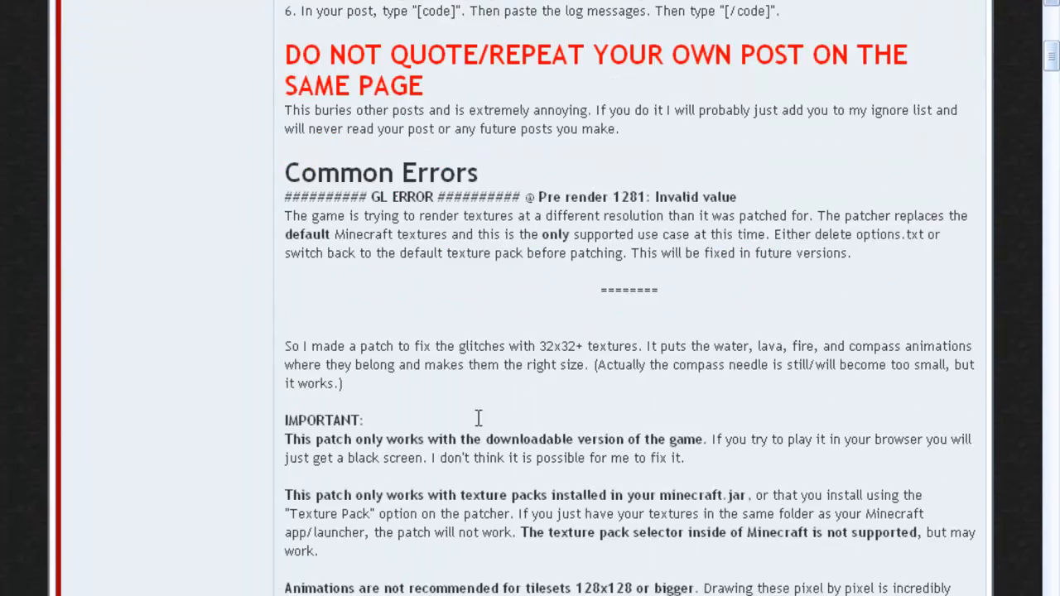
pyautogui.scroll(3)
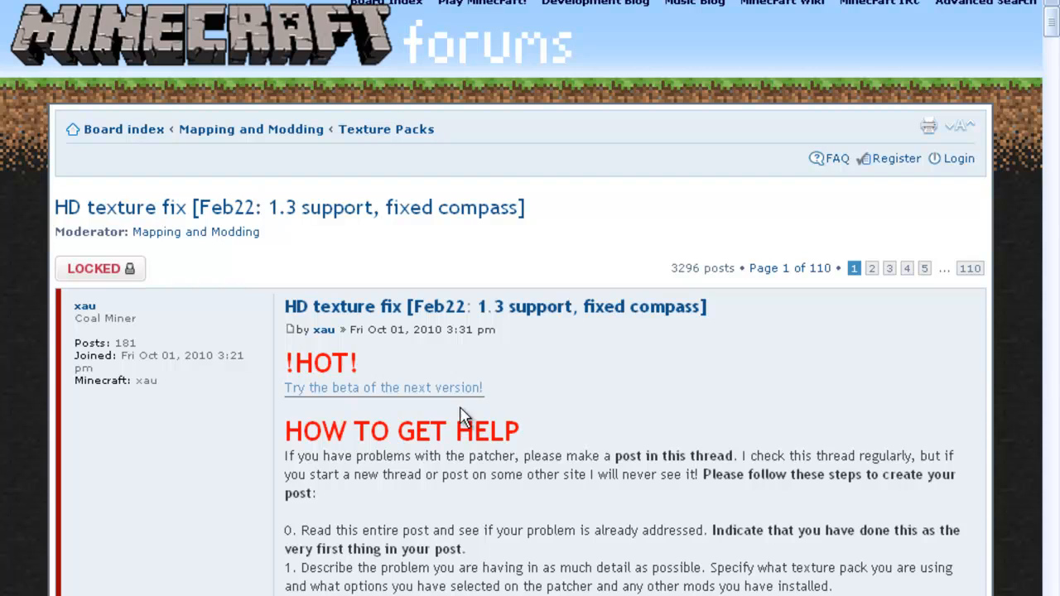
pyautogui.moveTo(332, 402)
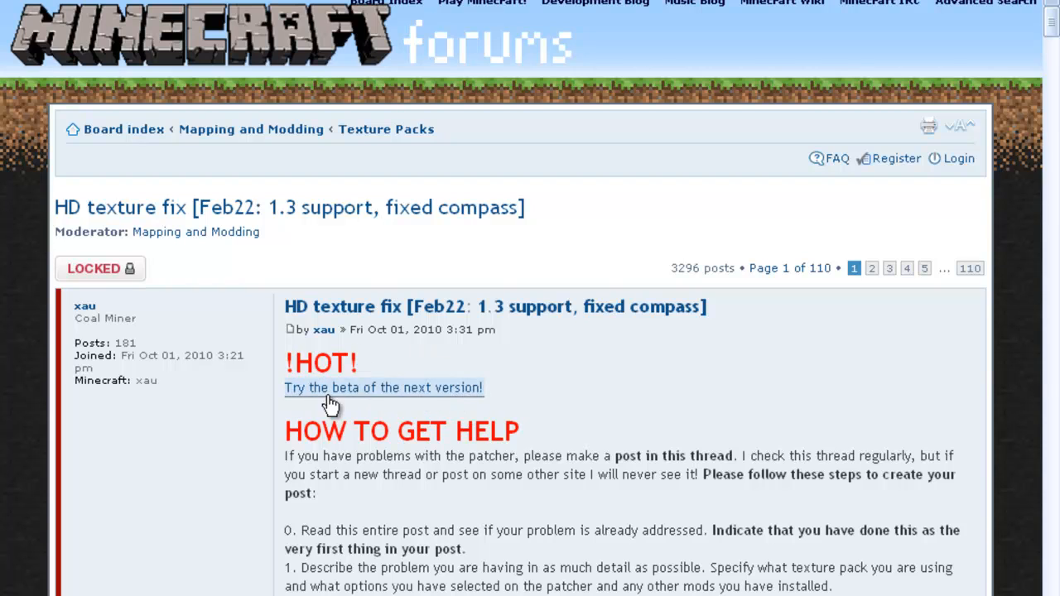
pyautogui.moveTo(405, 439)
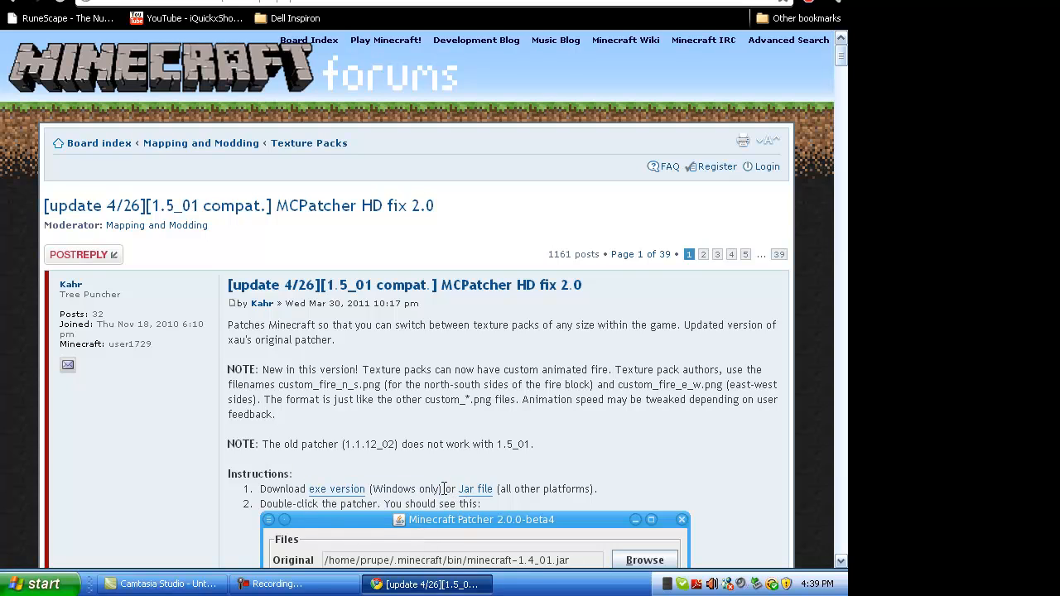
pyautogui.moveTo(443, 489); pyautogui.dragTo(603, 489)
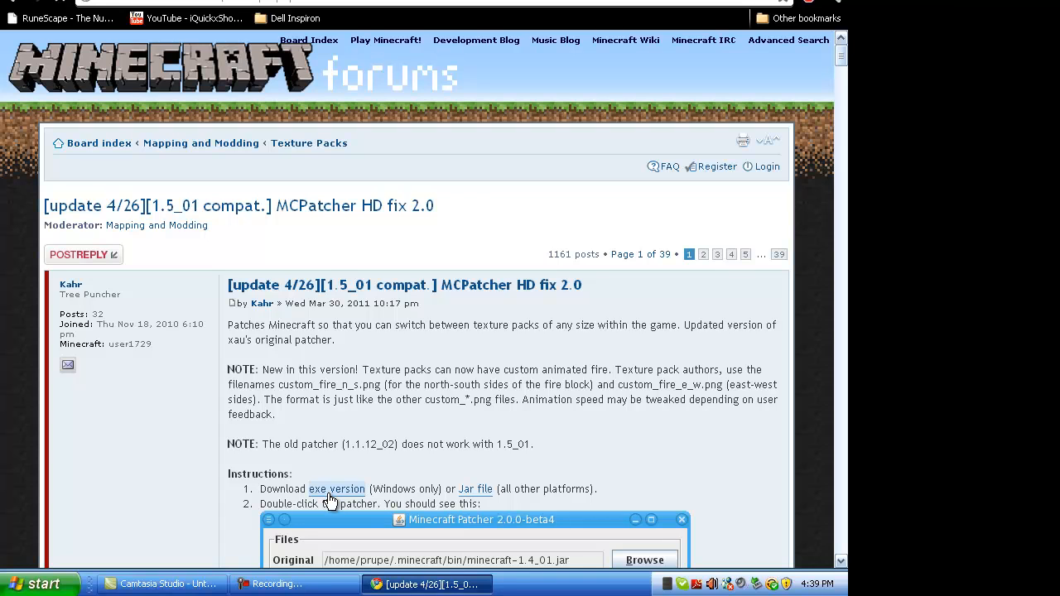
pyautogui.click(336, 489)
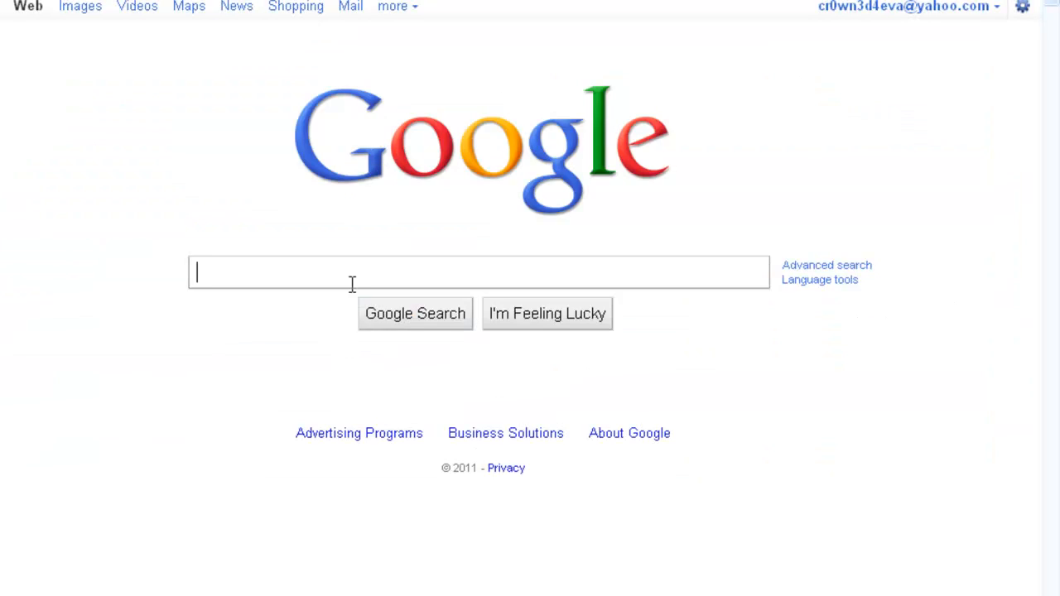
pyautogui.moveTo(444, 284)
pyautogui.write('TExture pack central')
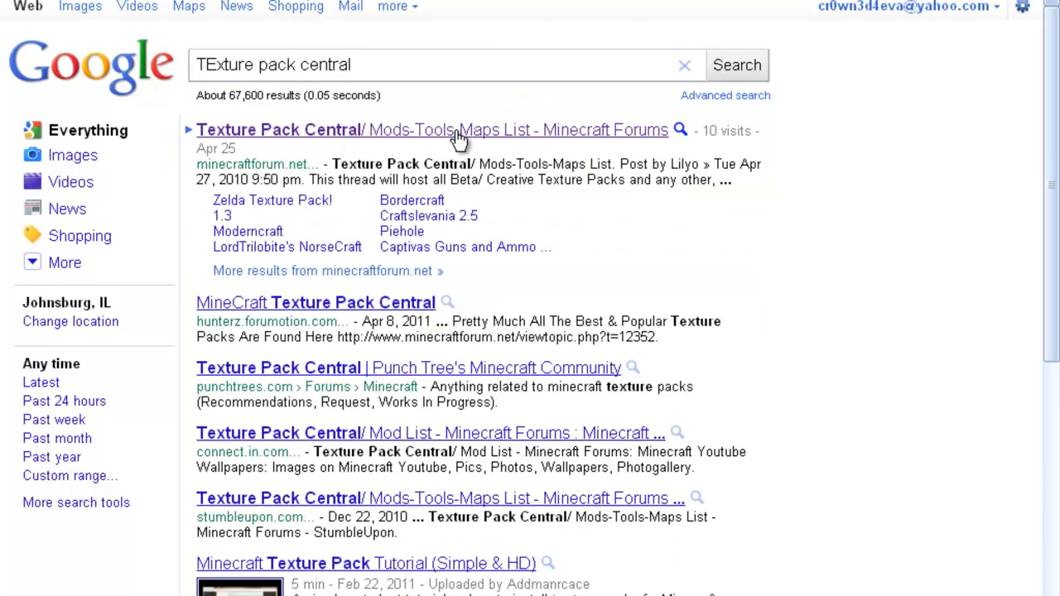
pyautogui.moveTo(599, 139)
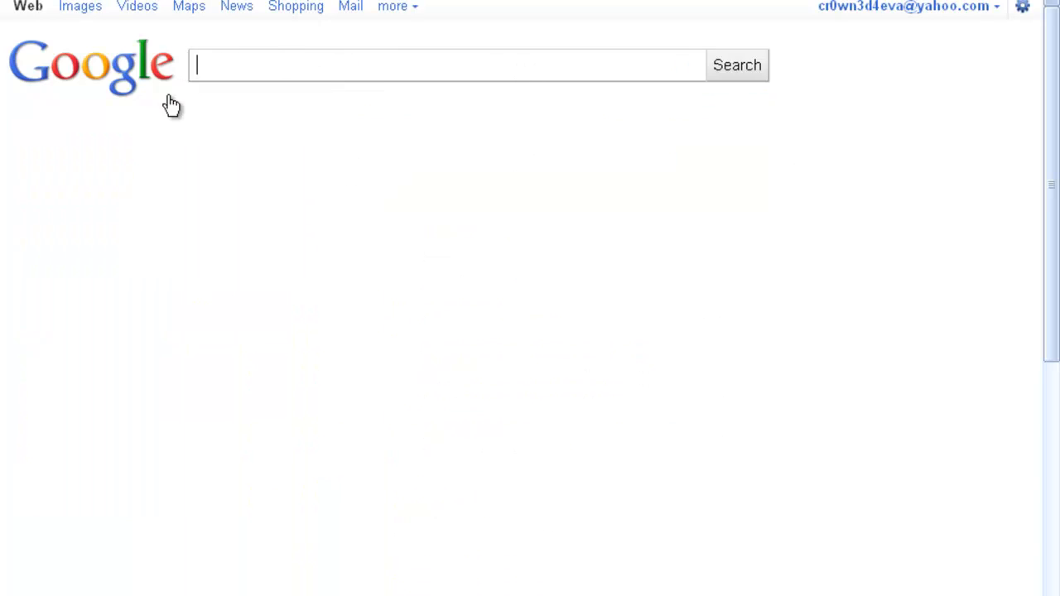
# Search Google for Misas texture pack.
pyautogui.write('Misas texture pack')
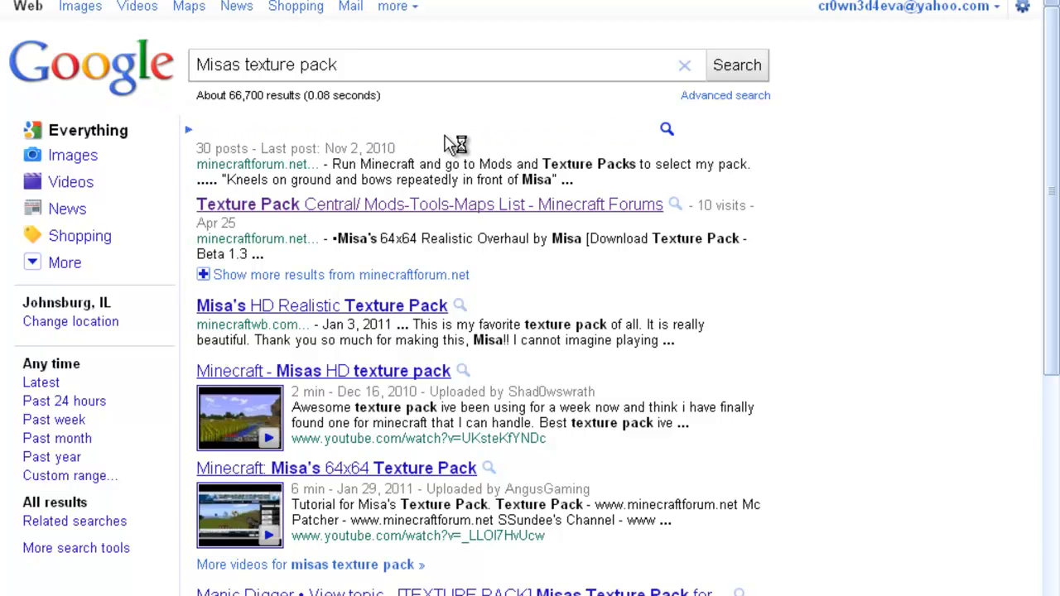
pyautogui.moveTo(580, 252)
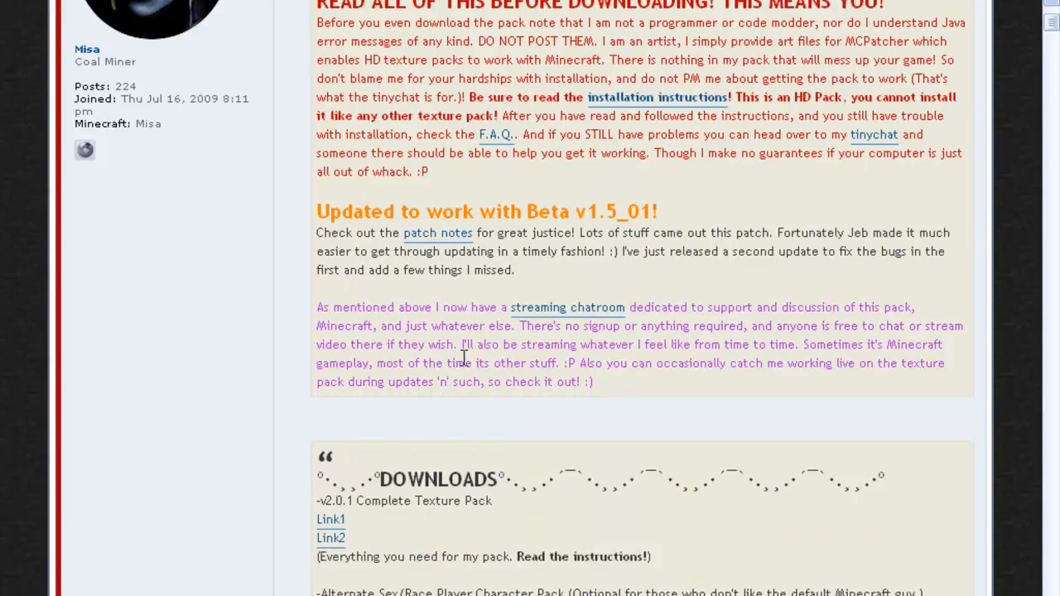
# Scroll the Realistic texture pack post to its DOWNLOADS and INSTALLATION sections.
pyautogui.scroll(3)
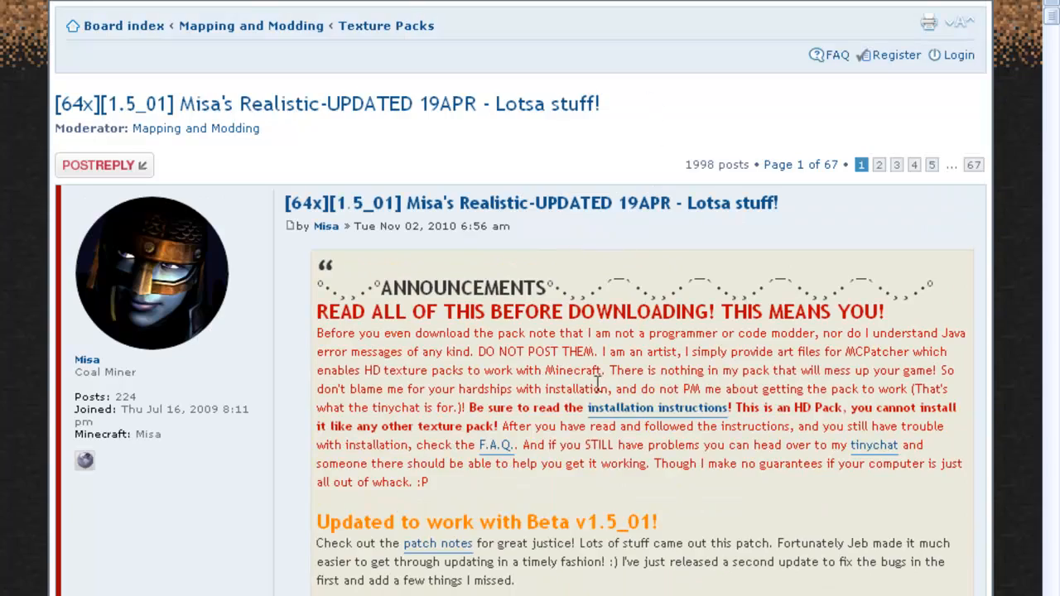
pyautogui.scroll(-3)
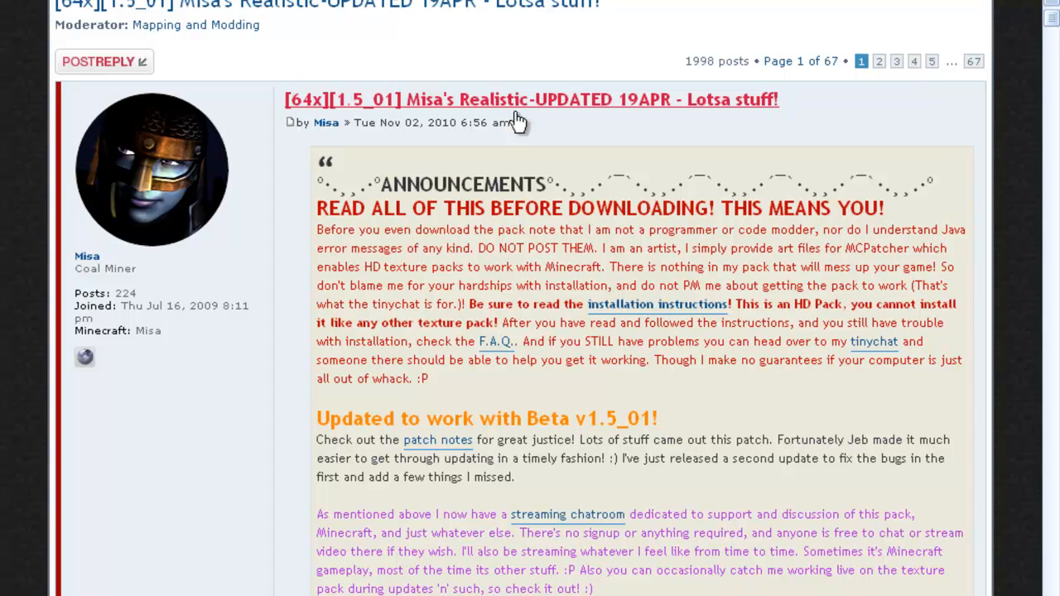
pyautogui.moveTo(438, 255)
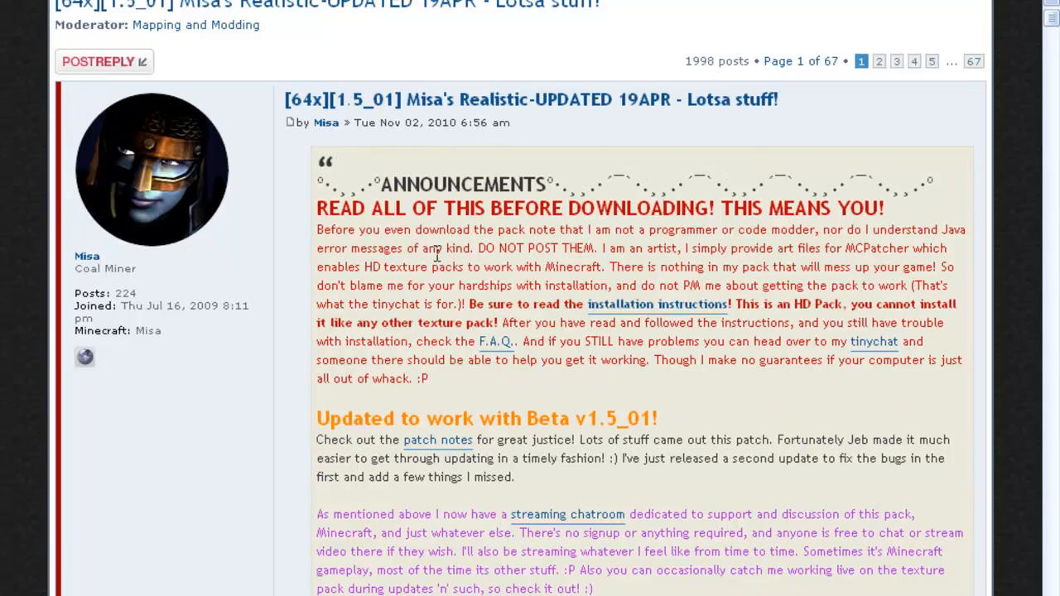
pyautogui.scroll(-3)
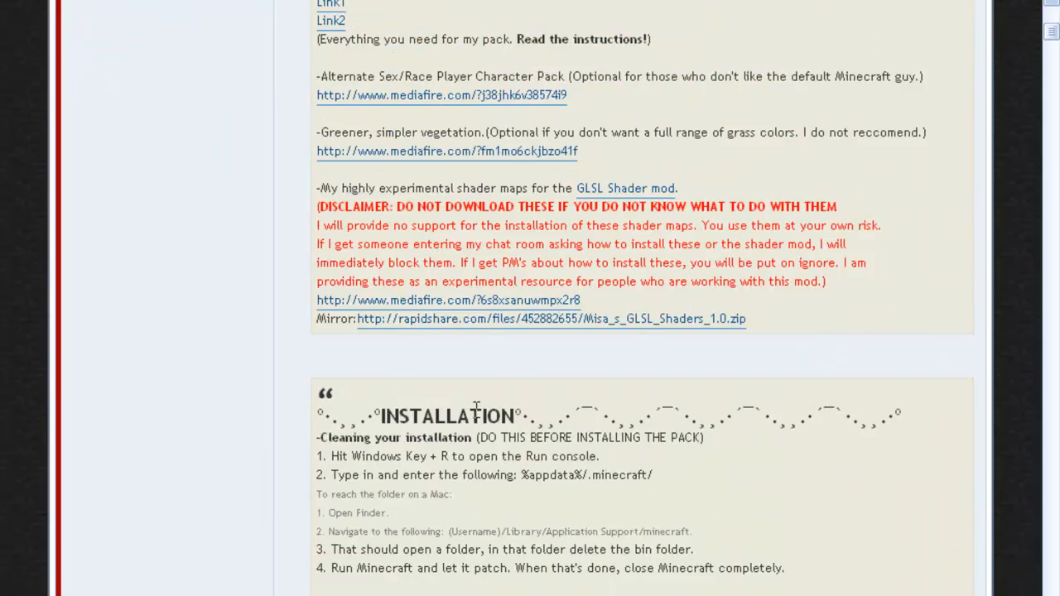
pyautogui.scroll(-3)
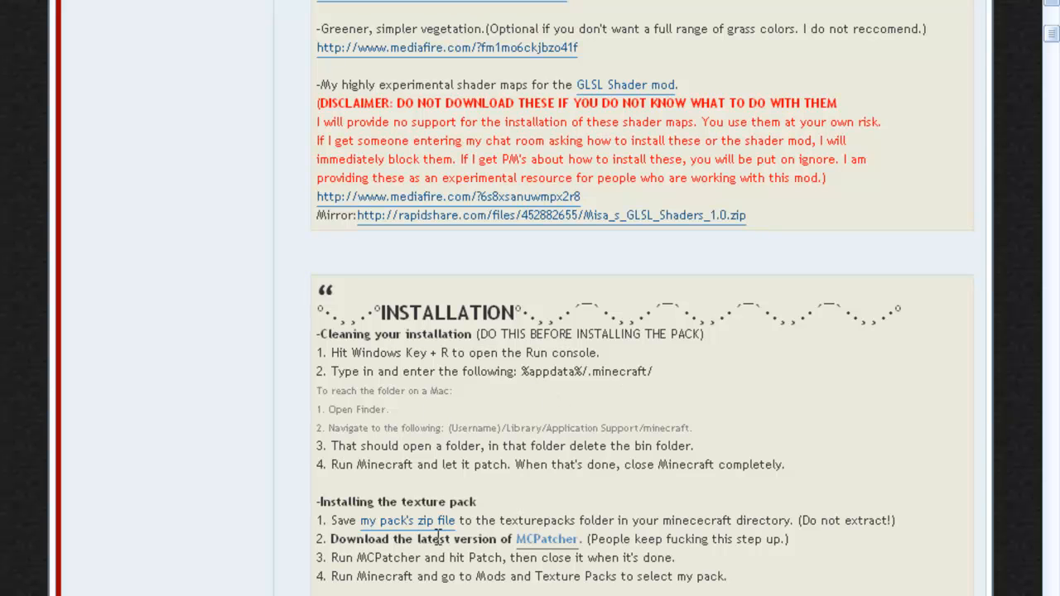
pyautogui.moveTo(427, 123)
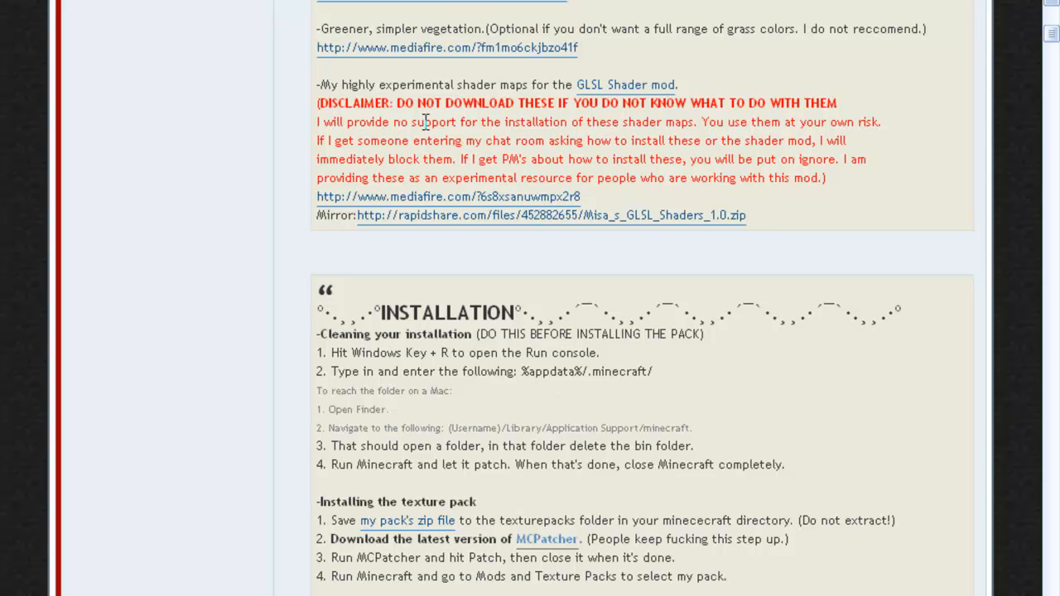
pyautogui.moveTo(417, 159)
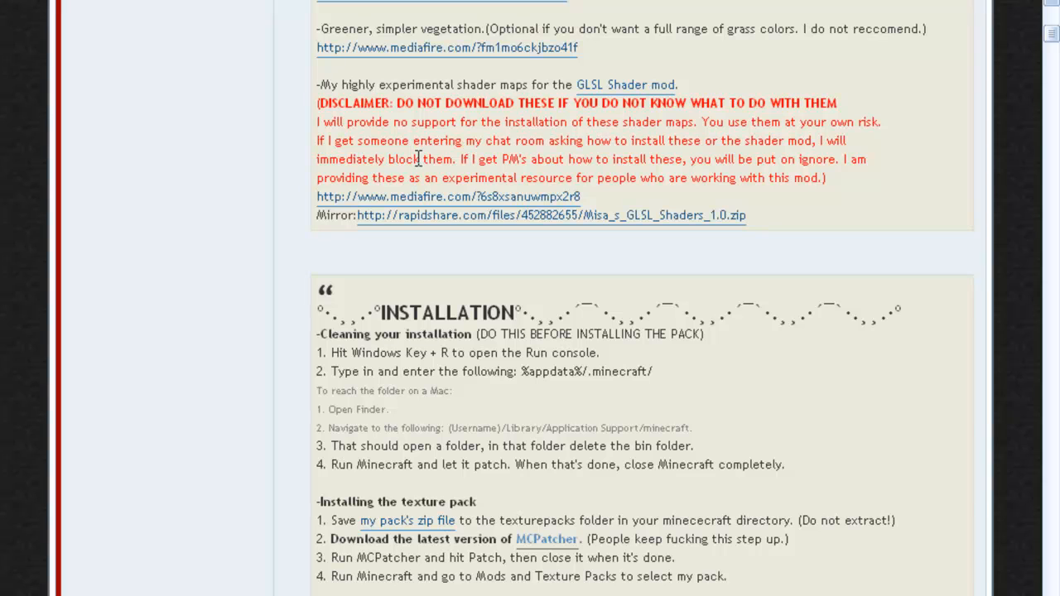
pyautogui.moveTo(708, 580)
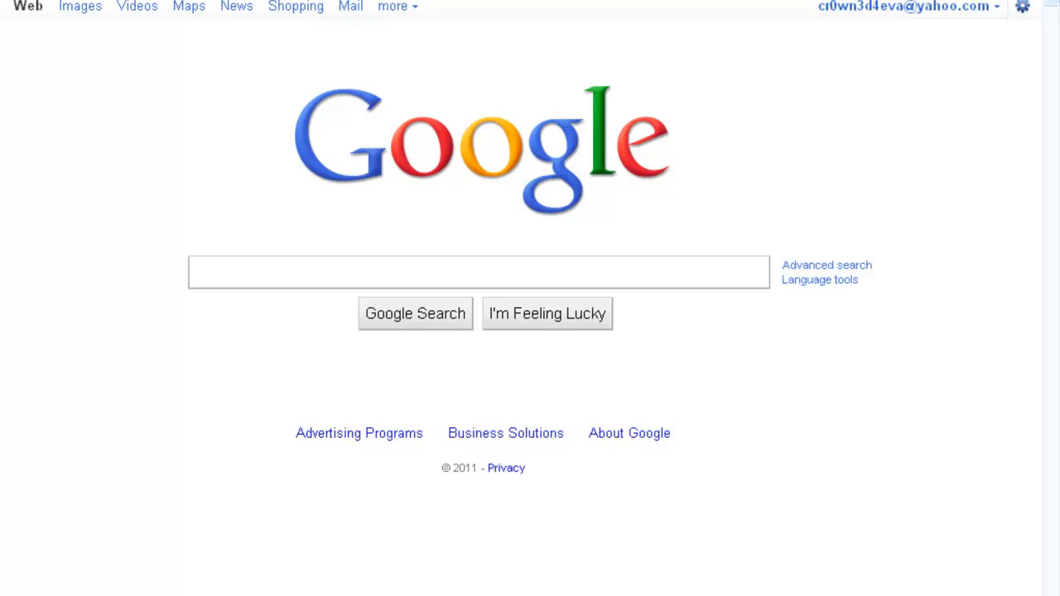
# Search Google for DokuCraft 1.2 and open the DokuCraft 1.7.5 beta forum thread.
pyautogui.write('DokuCraft 1.2')
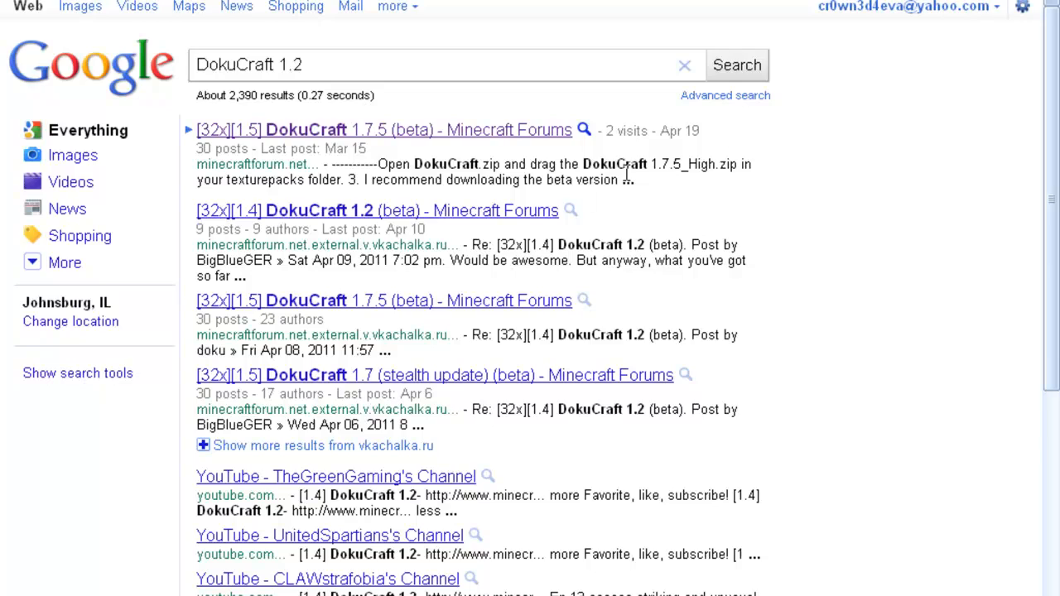
pyautogui.click(383, 129)
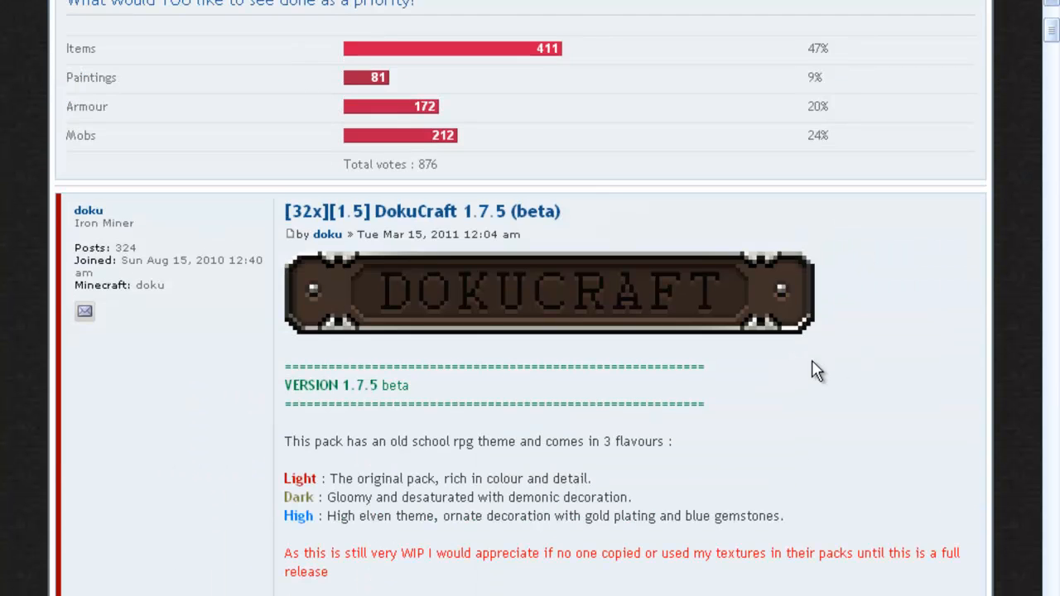
# Scroll the DokuCraft post to its INSTALLATION section and follow a download link.
pyautogui.scroll(-3)
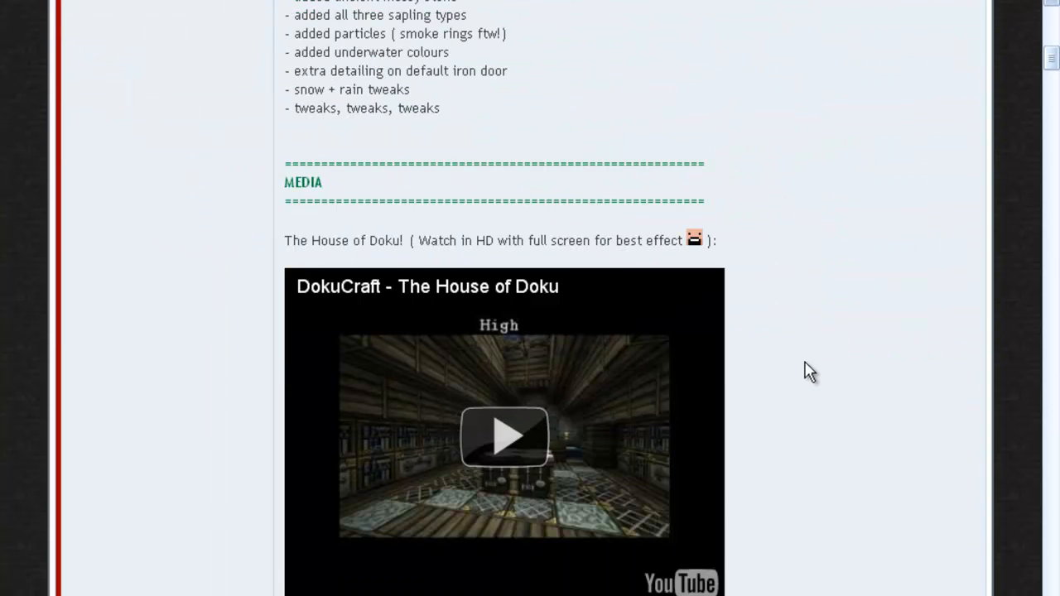
pyautogui.scroll(-3)
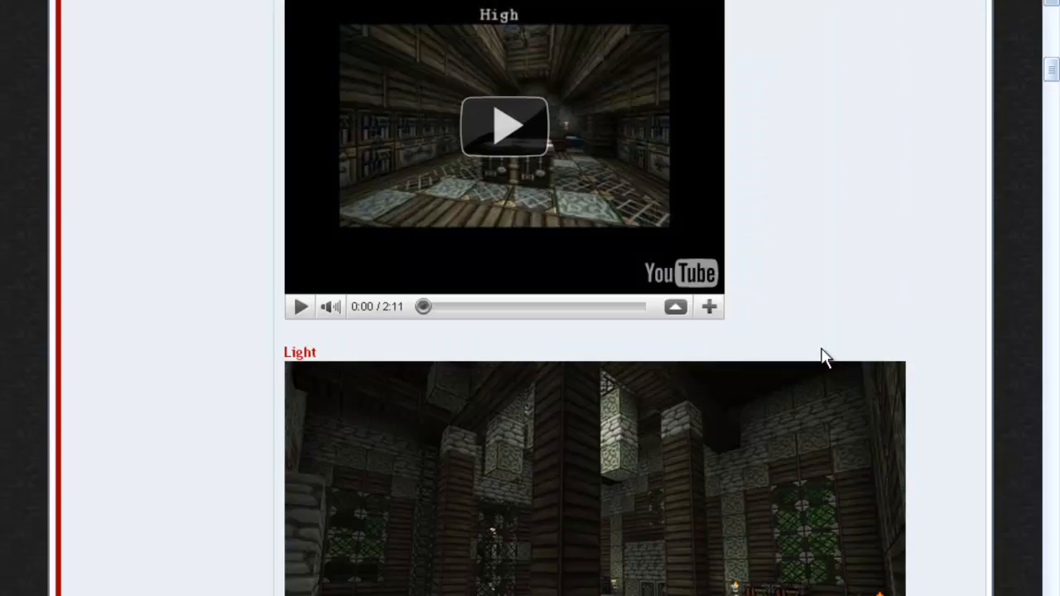
pyautogui.scroll(3)
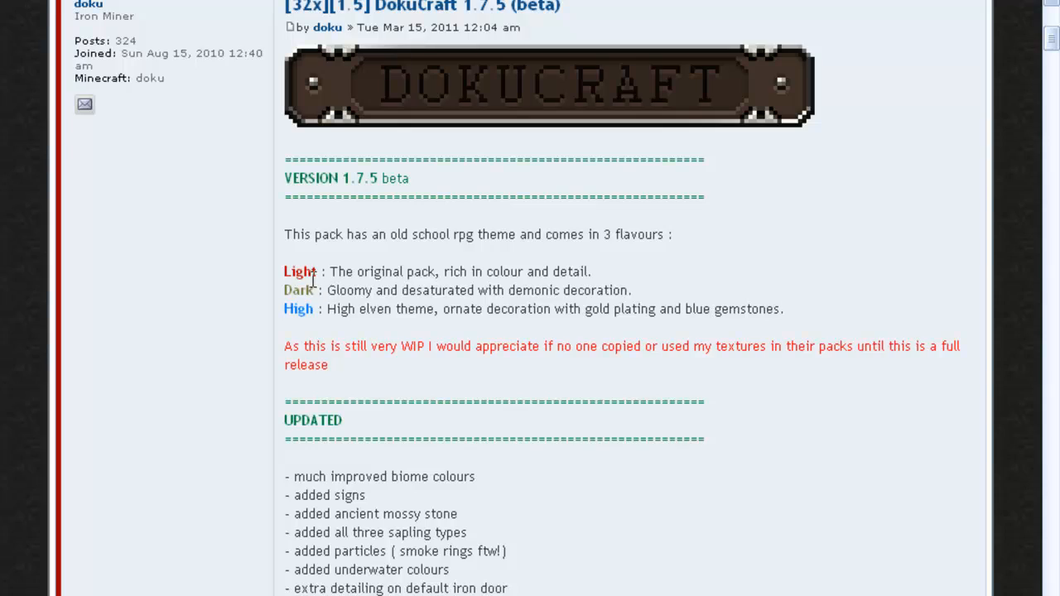
pyautogui.scroll(-3)
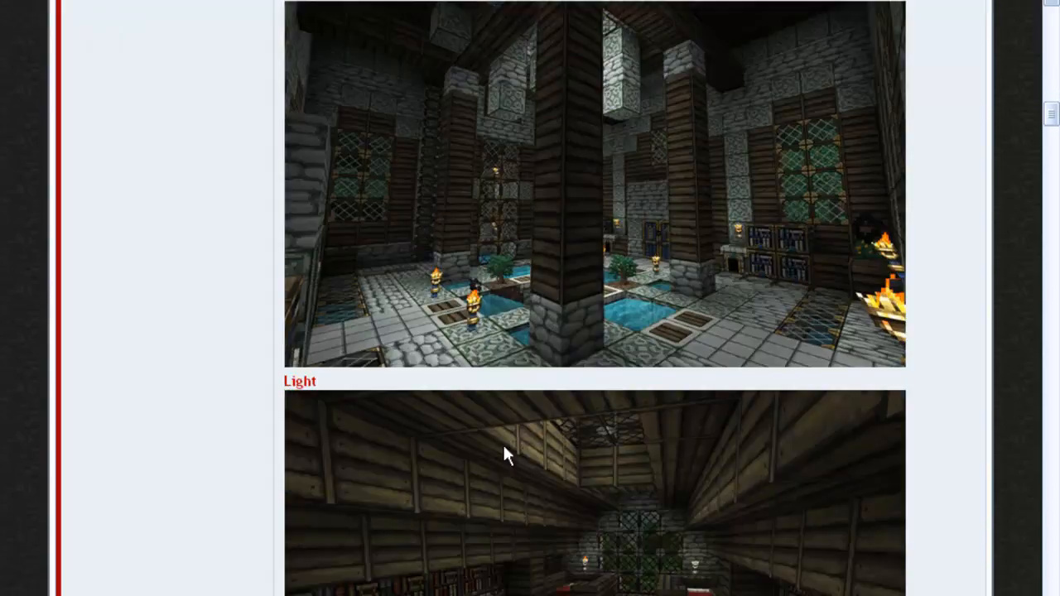
pyautogui.scroll(-3)
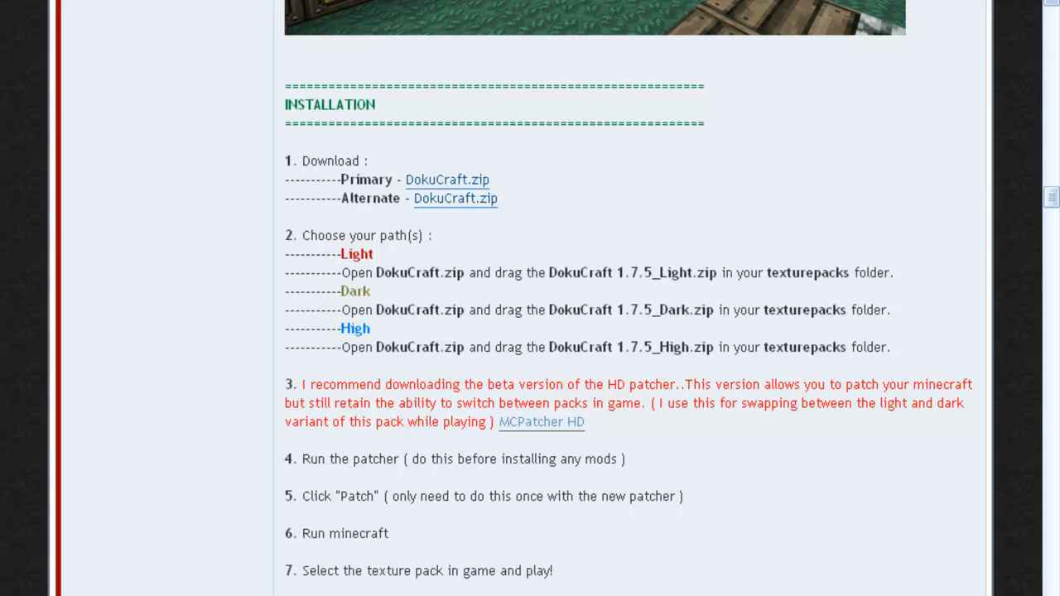
pyautogui.click(540, 423)
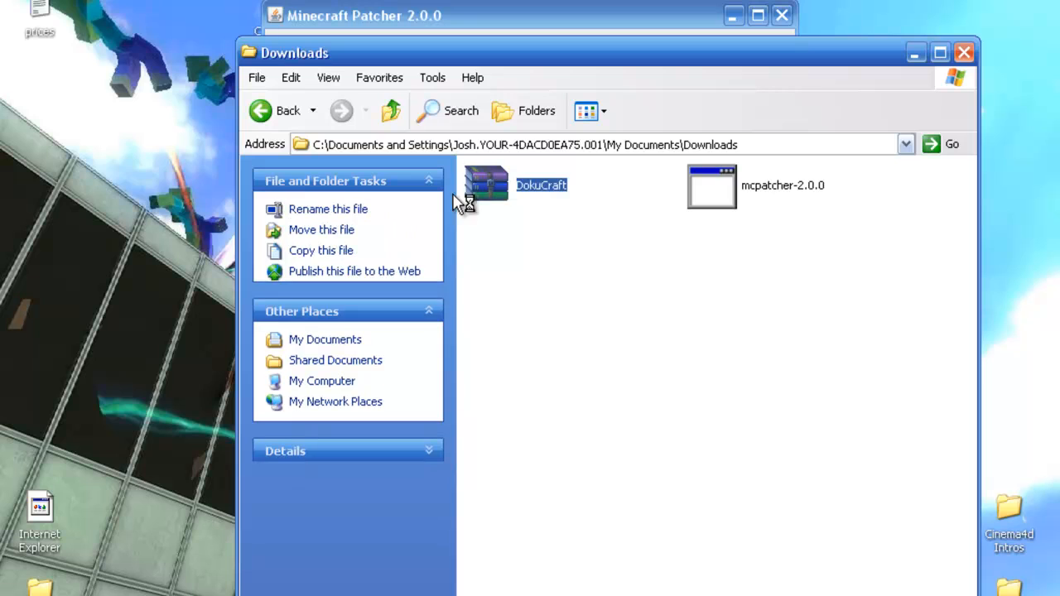
# Select the DokuCraft file in the Downloads folder.
pyautogui.click(487, 184)
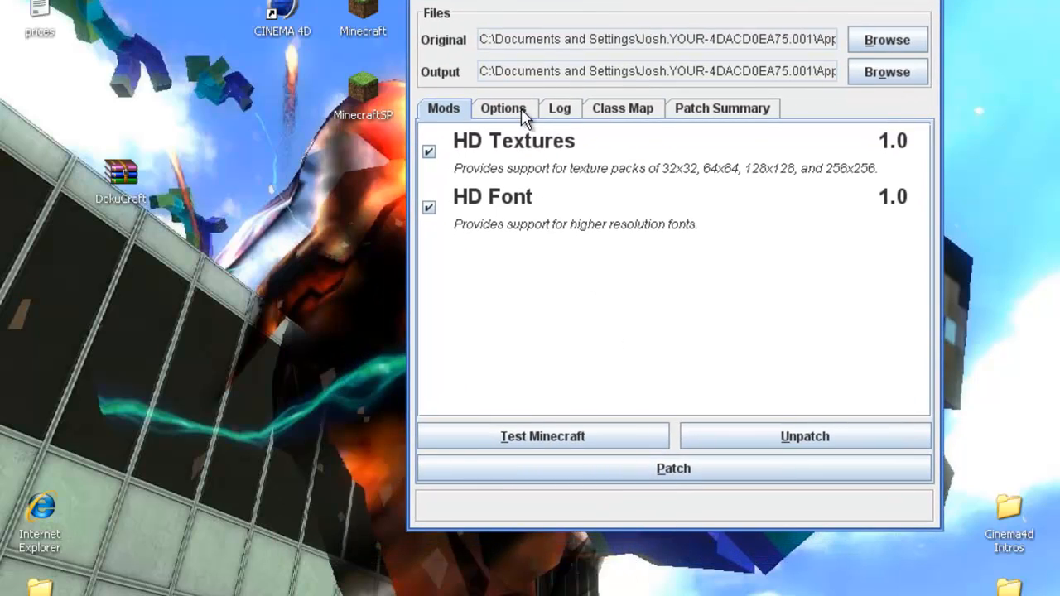
# Set the Fire texture option from Custom Animated to Default in the patcher options.
pyautogui.click(503, 108)
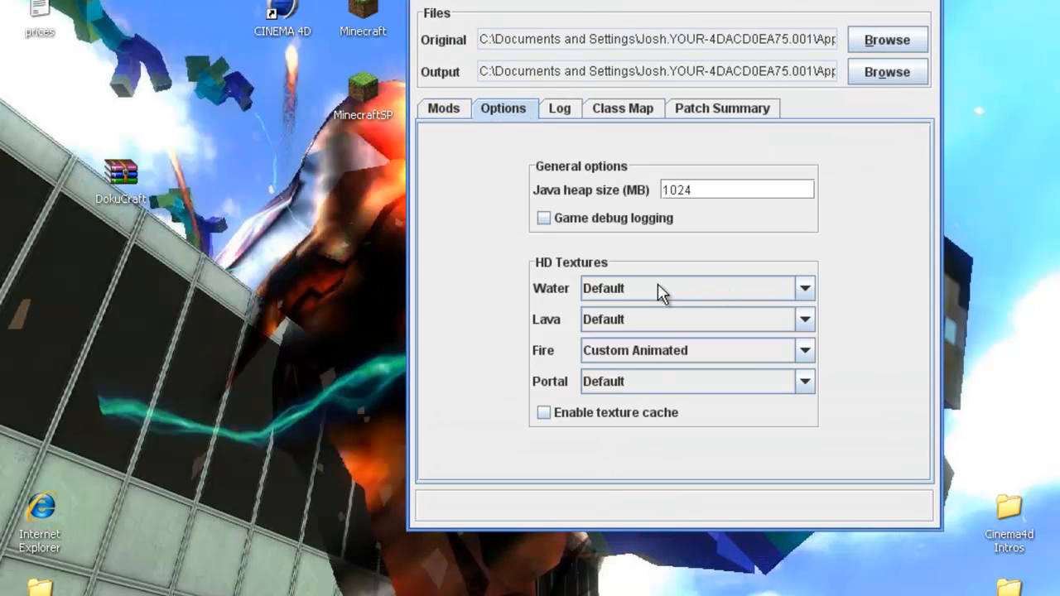
pyautogui.moveTo(694, 311)
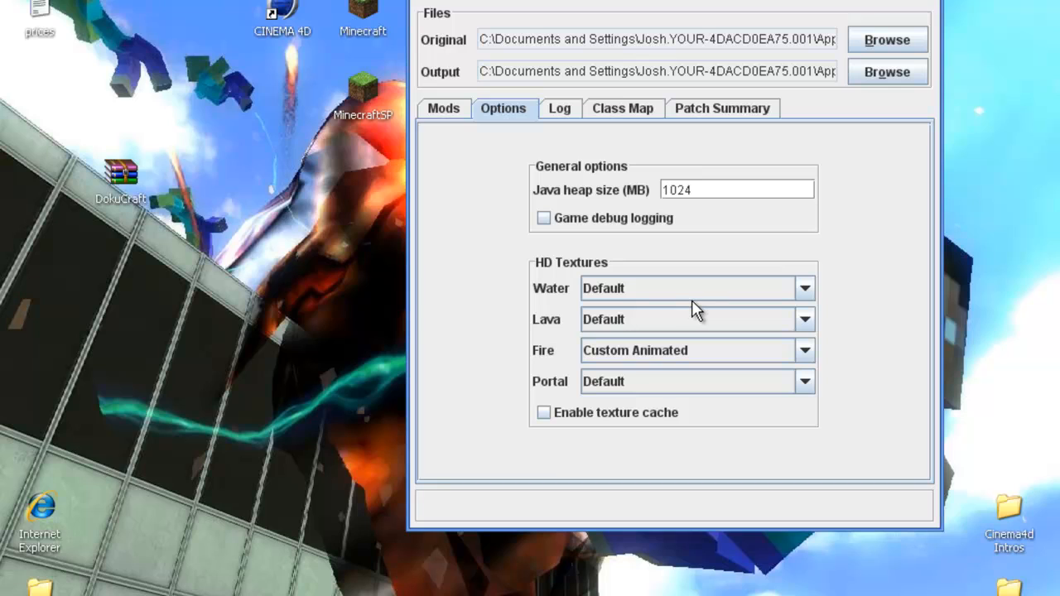
pyautogui.click(805, 349)
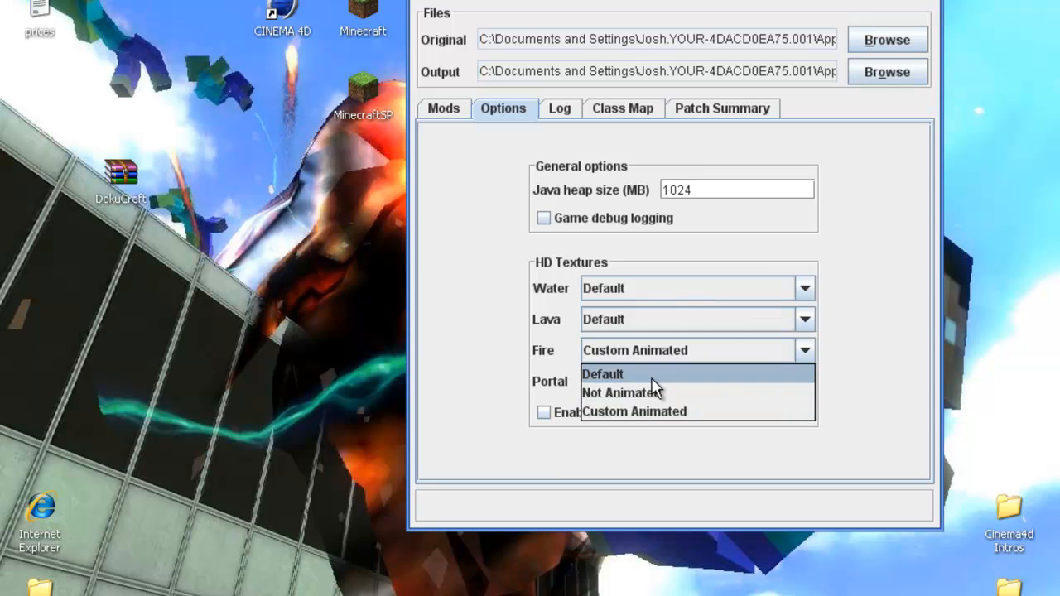
pyautogui.click(603, 374)
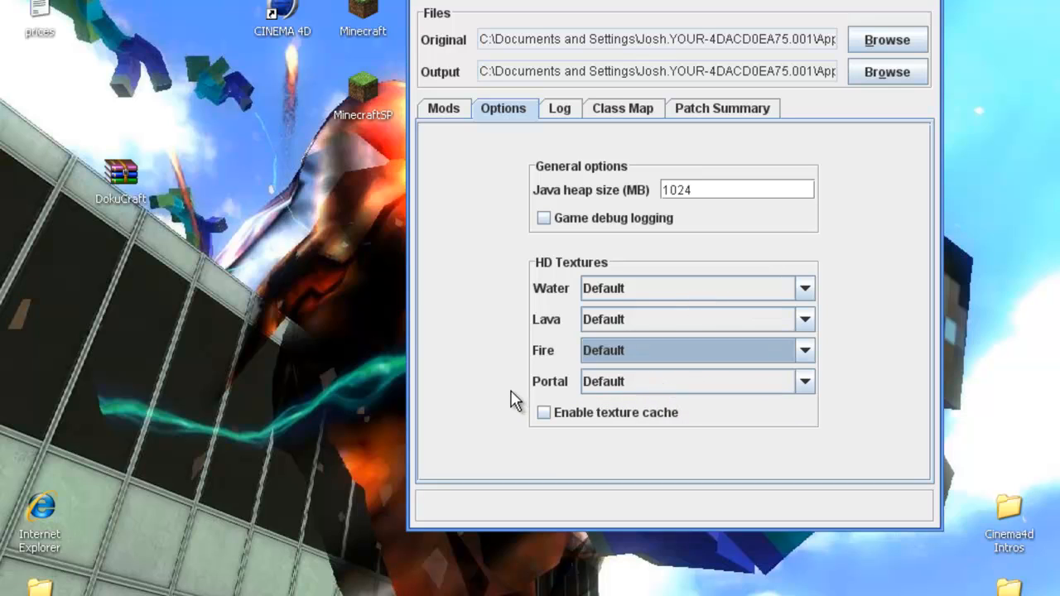
pyautogui.moveTo(616, 298)
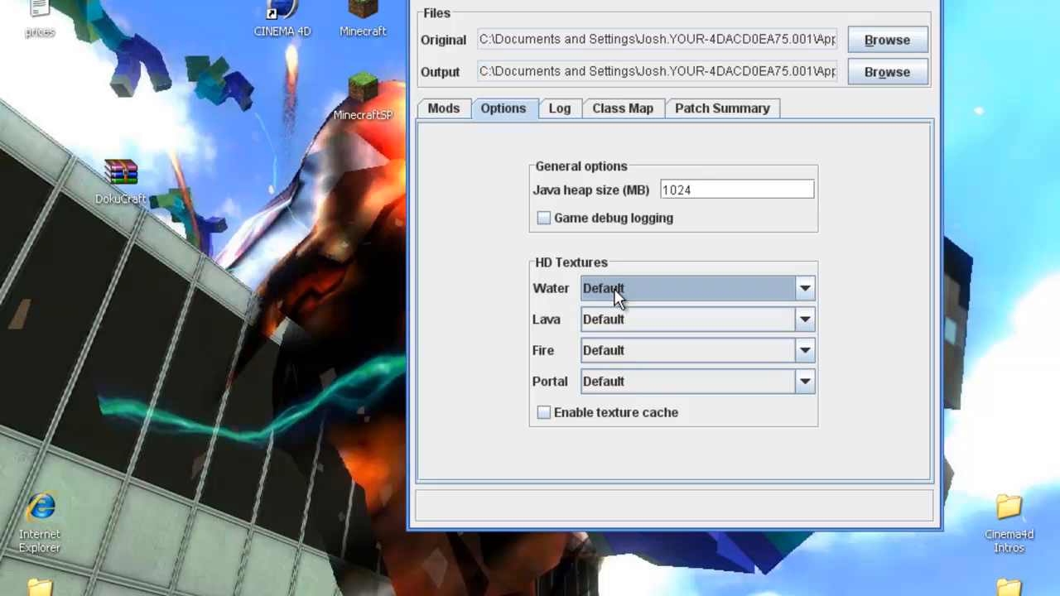
pyautogui.moveTo(245, 385)
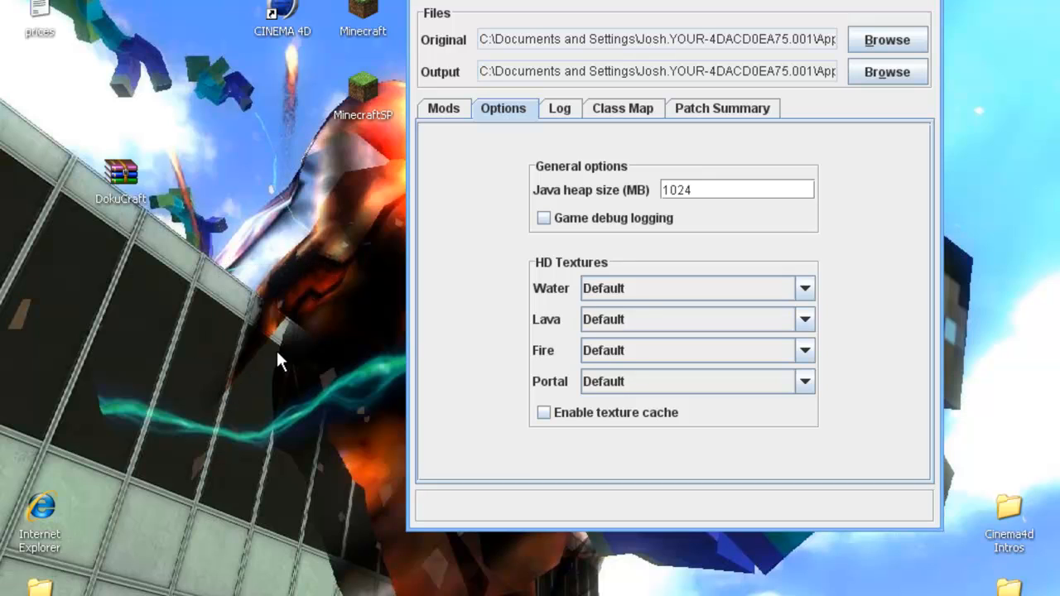
pyautogui.moveTo(870, 192)
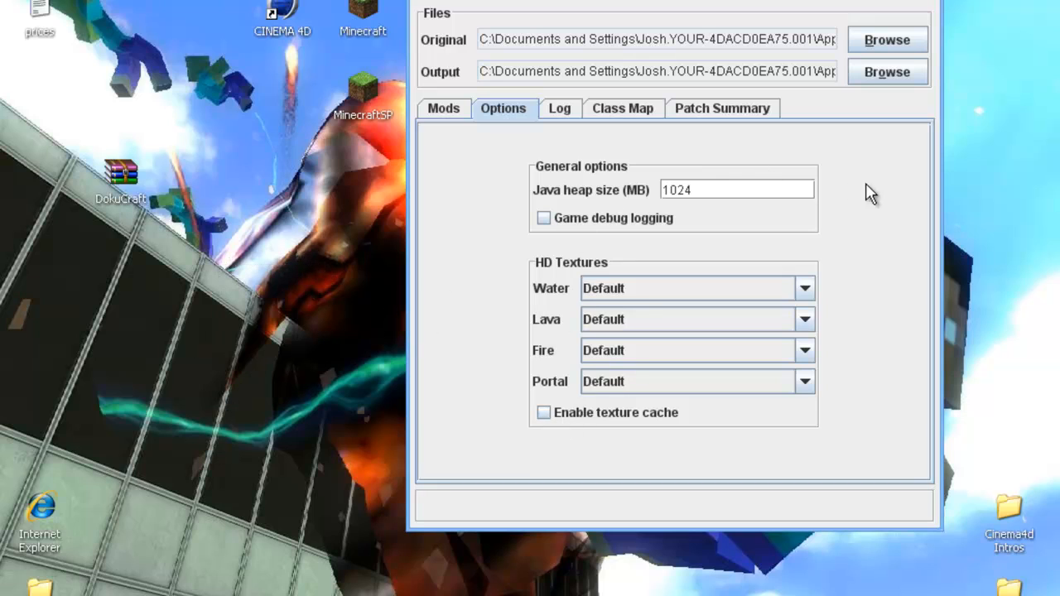
# Review the Class Map, then return to the Mods list.
pyautogui.click(623, 108)
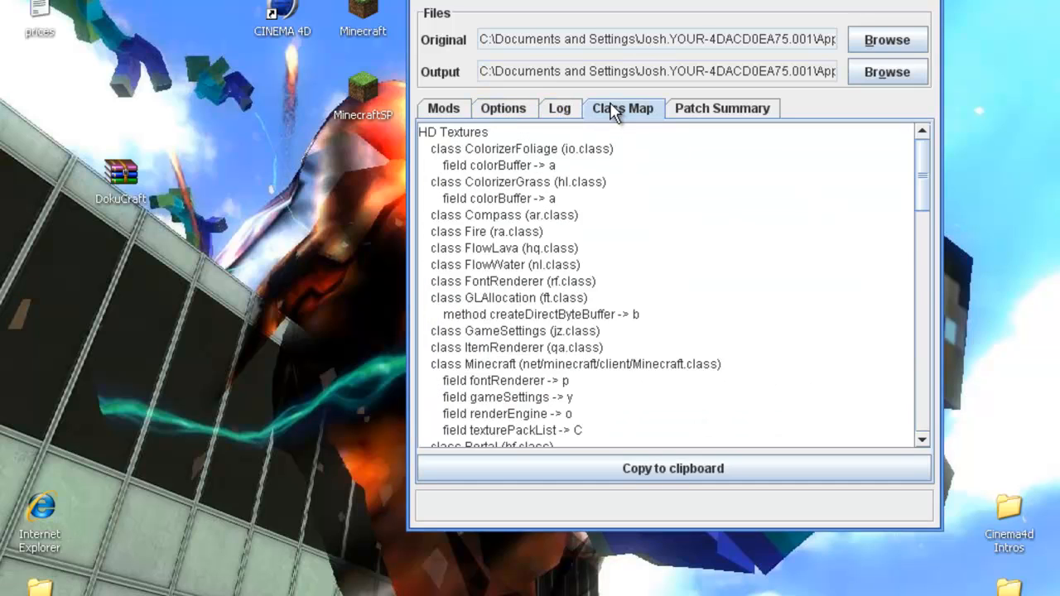
pyautogui.click(503, 108)
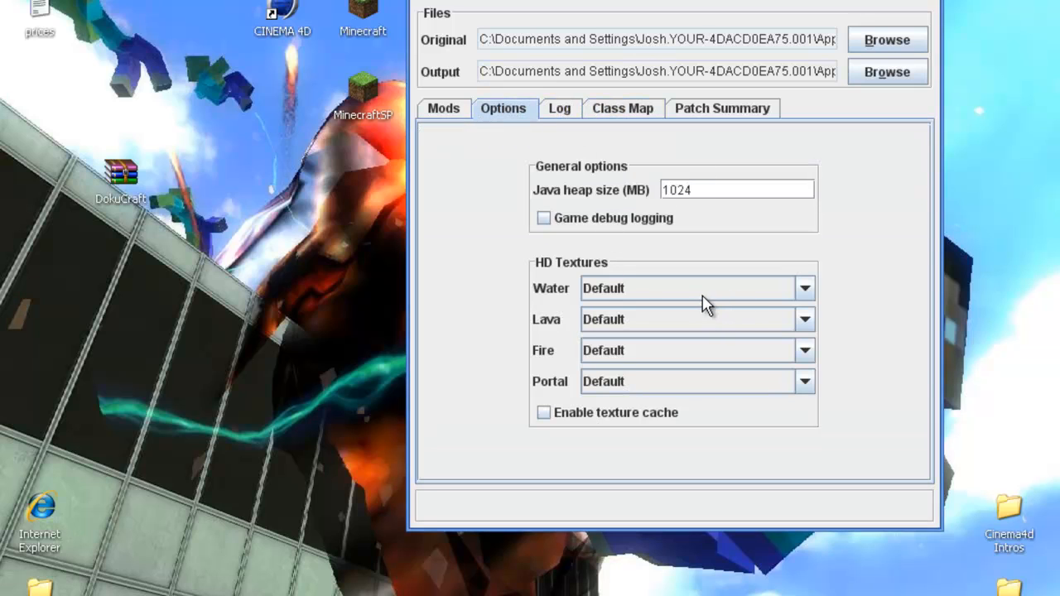
pyautogui.moveTo(616, 298)
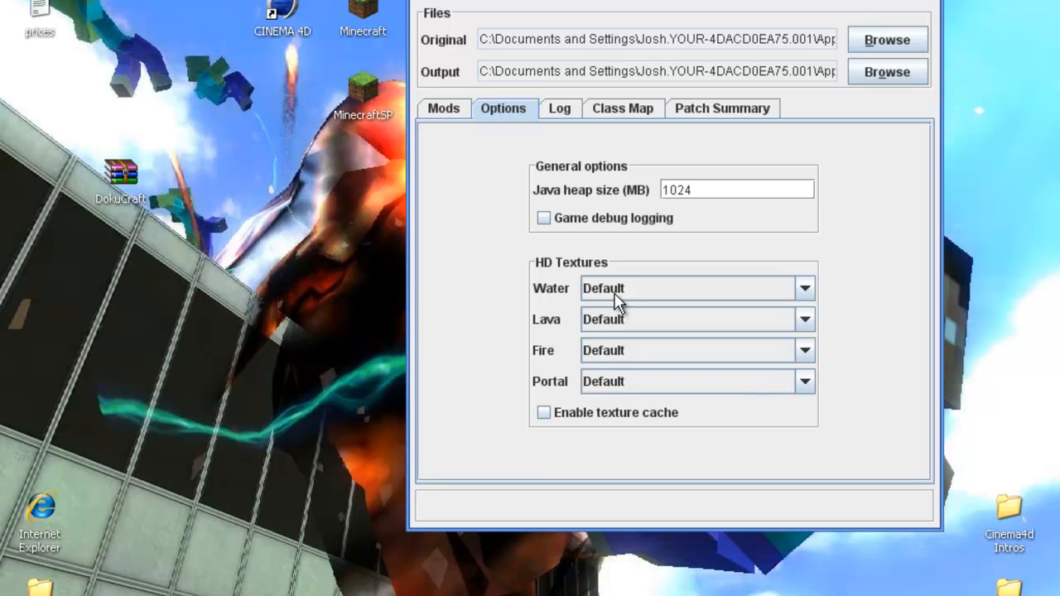
pyautogui.moveTo(611, 383)
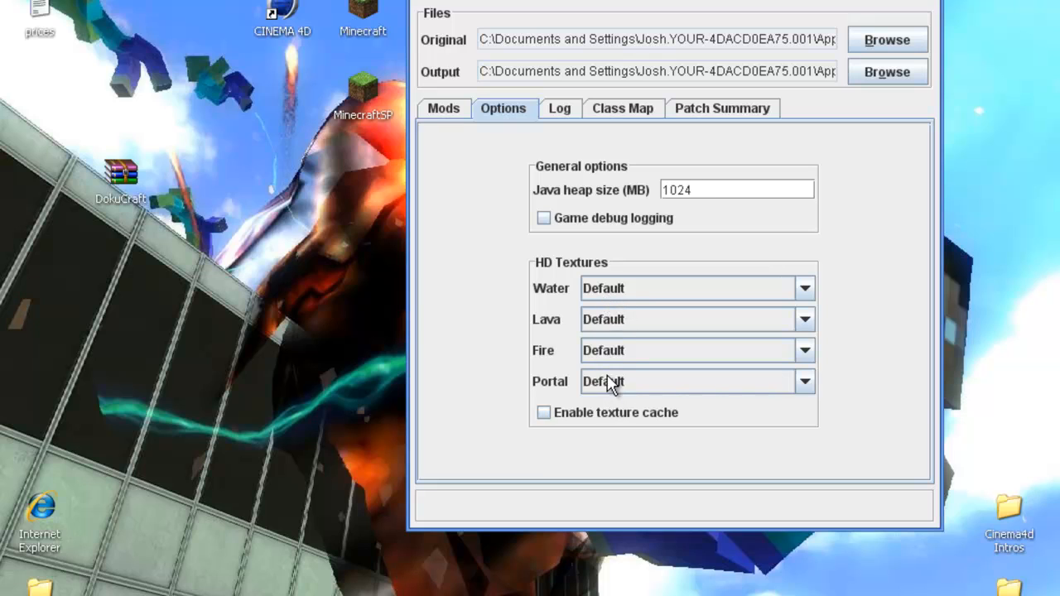
pyautogui.click(444, 108)
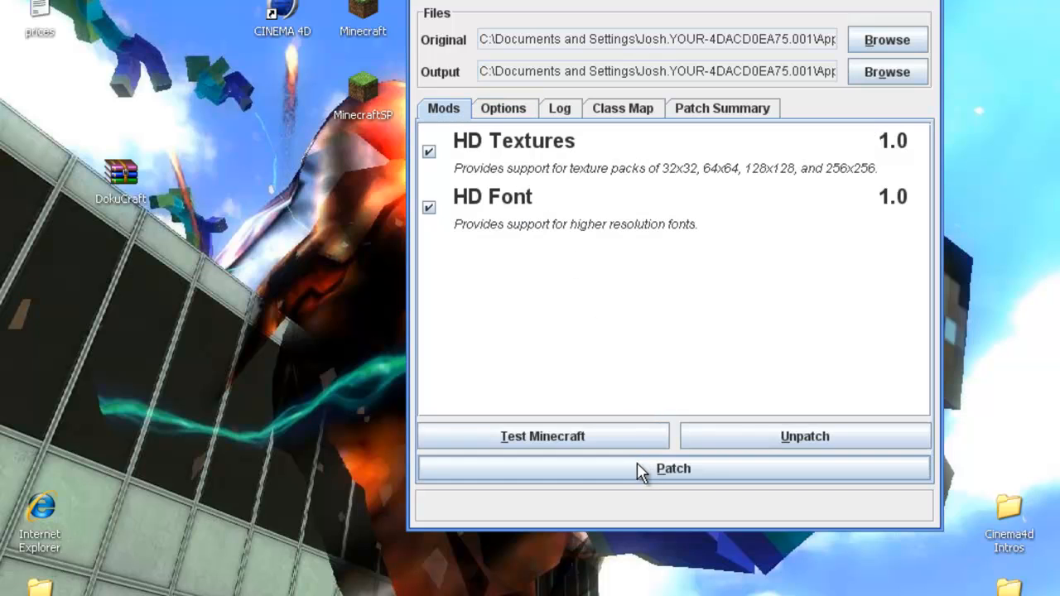
# Patch Minecraft with the checked HD Textures and HD Font mods.
pyautogui.click(673, 467)
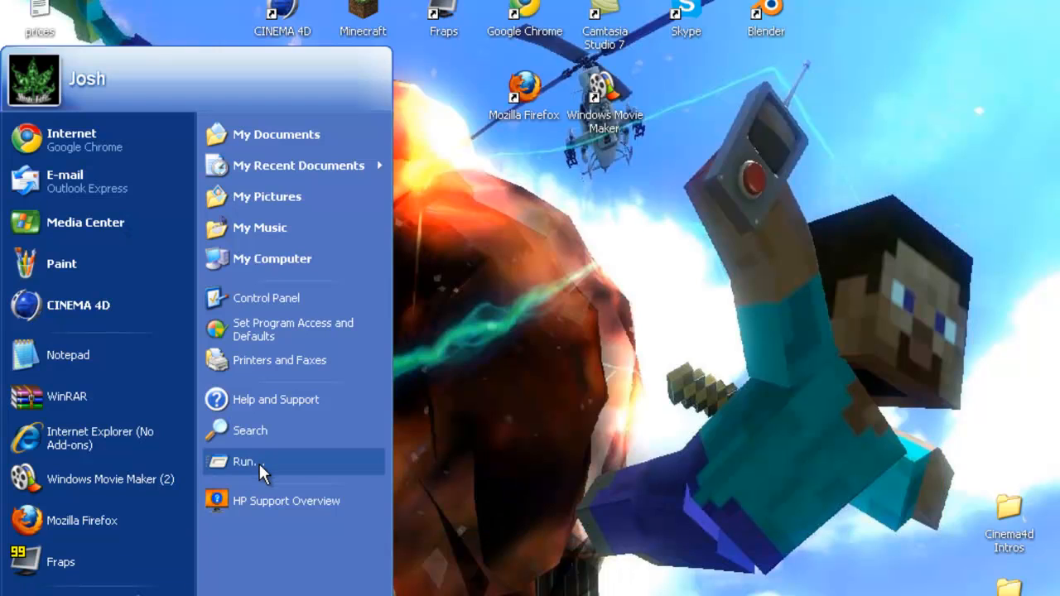
pyautogui.moveTo(59, 562)
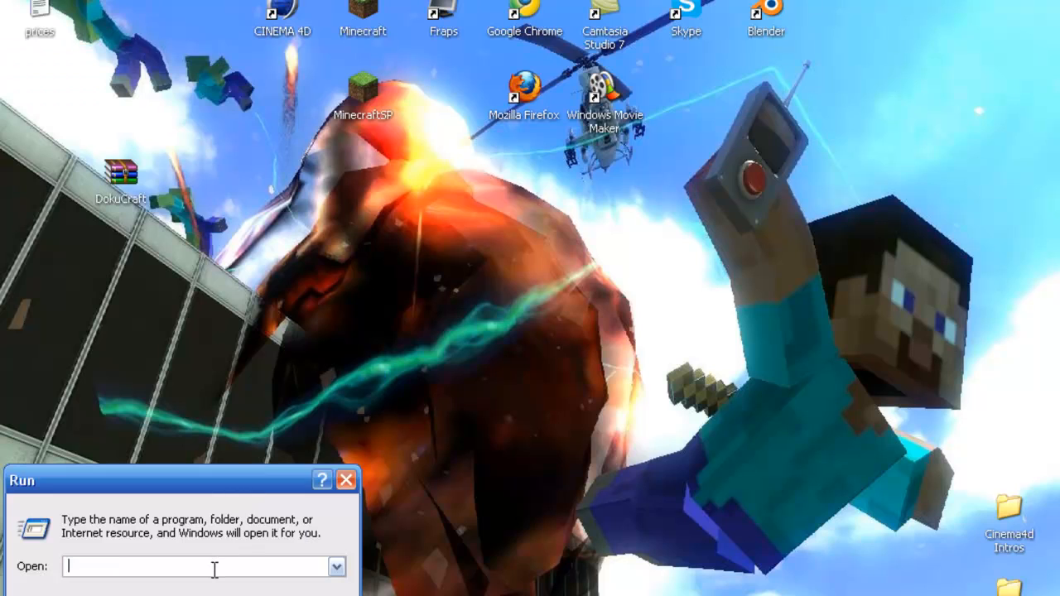
# Open %appdata% through Run and enter the .minecraft folder.
pyautogui.write('%appdat')
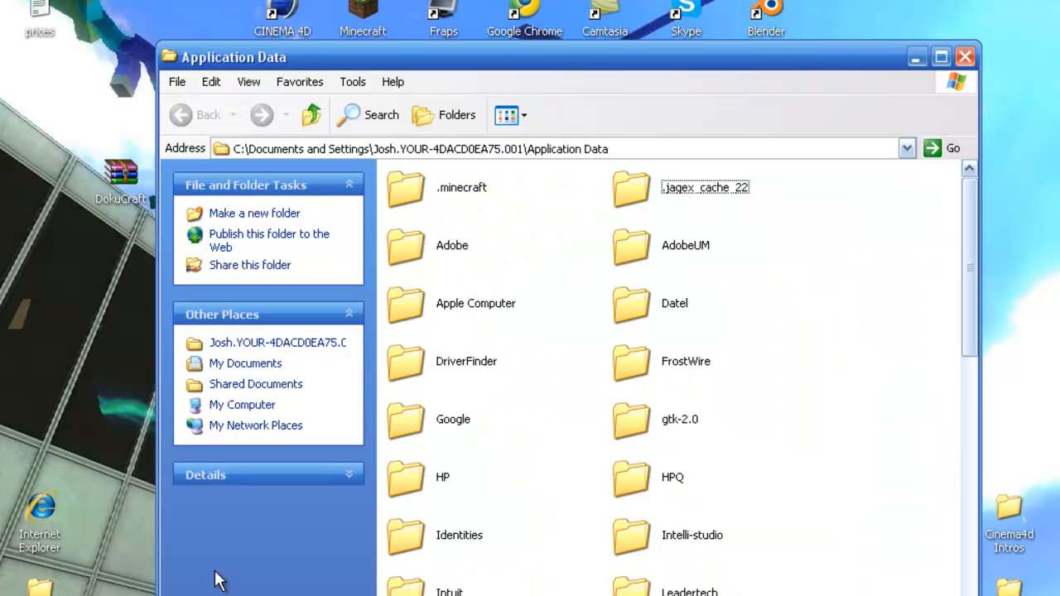
pyautogui.moveTo(497, 219)
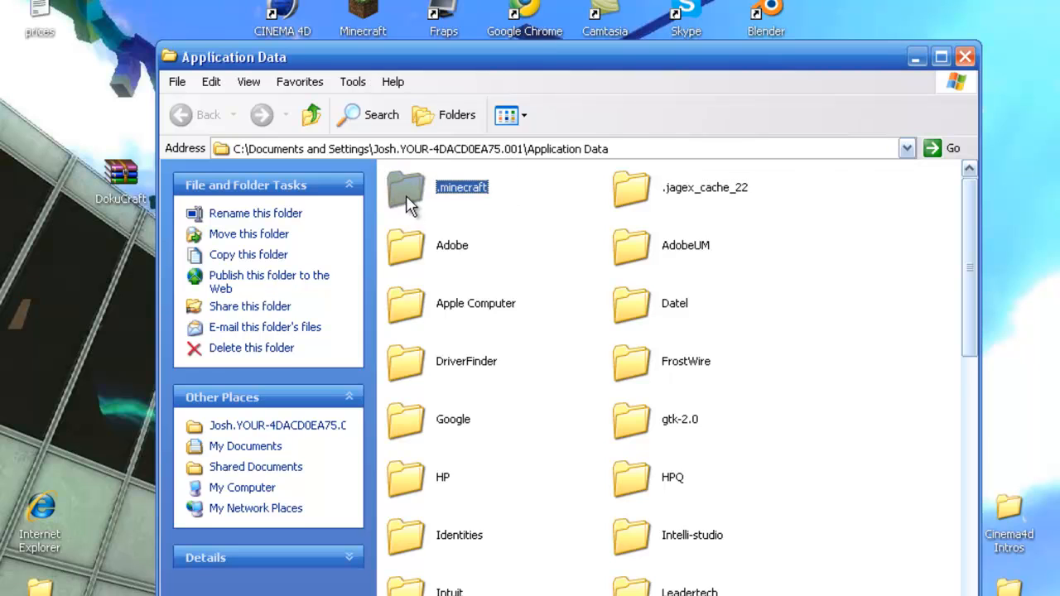
pyautogui.doubleClick(461, 187)
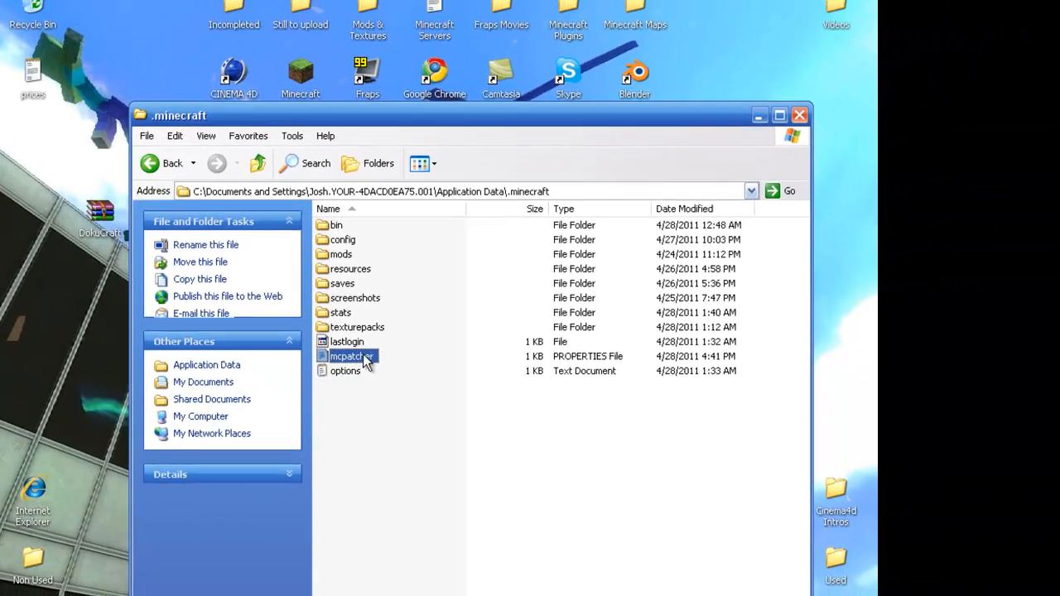
pyautogui.doubleClick(351, 356)
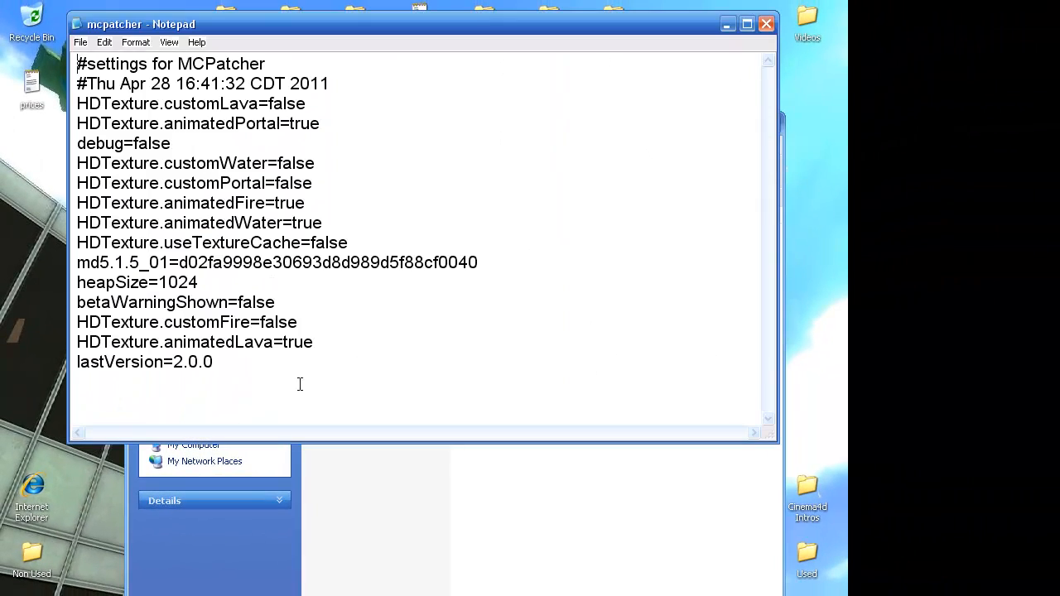
pyautogui.press('ctrl+a')
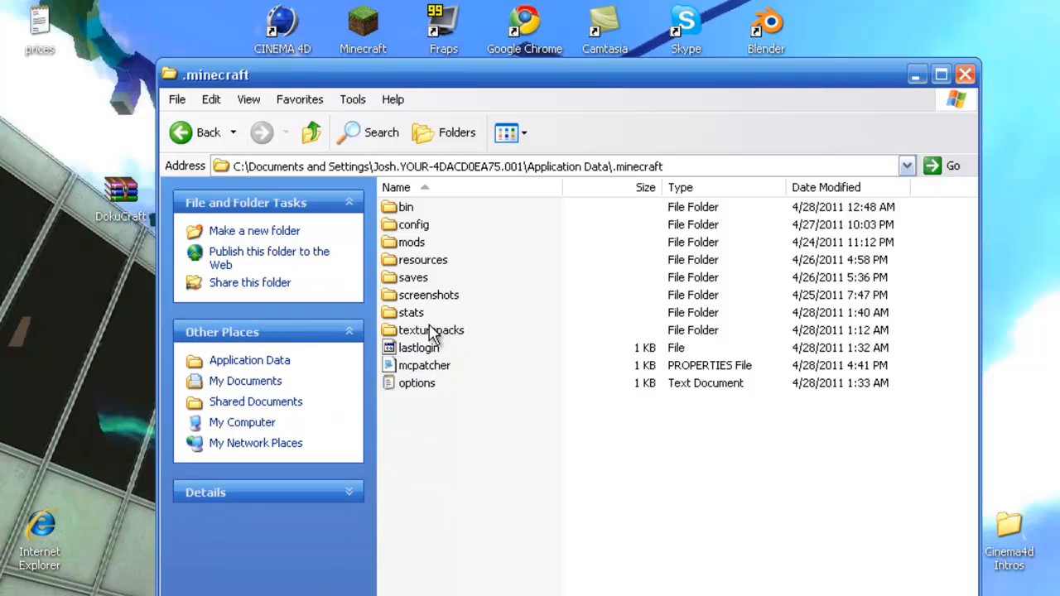
# View the folder as icons, inspect the texturepacks folder (faithful32pack, Norsecraft), then close Explorer.
pyautogui.click(506, 132)
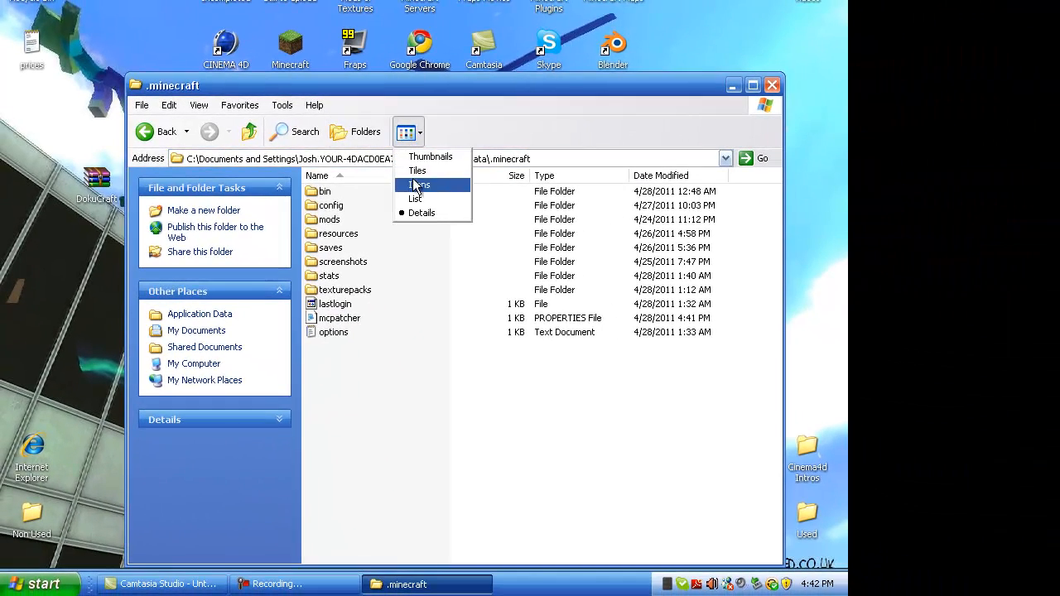
pyautogui.click(421, 186)
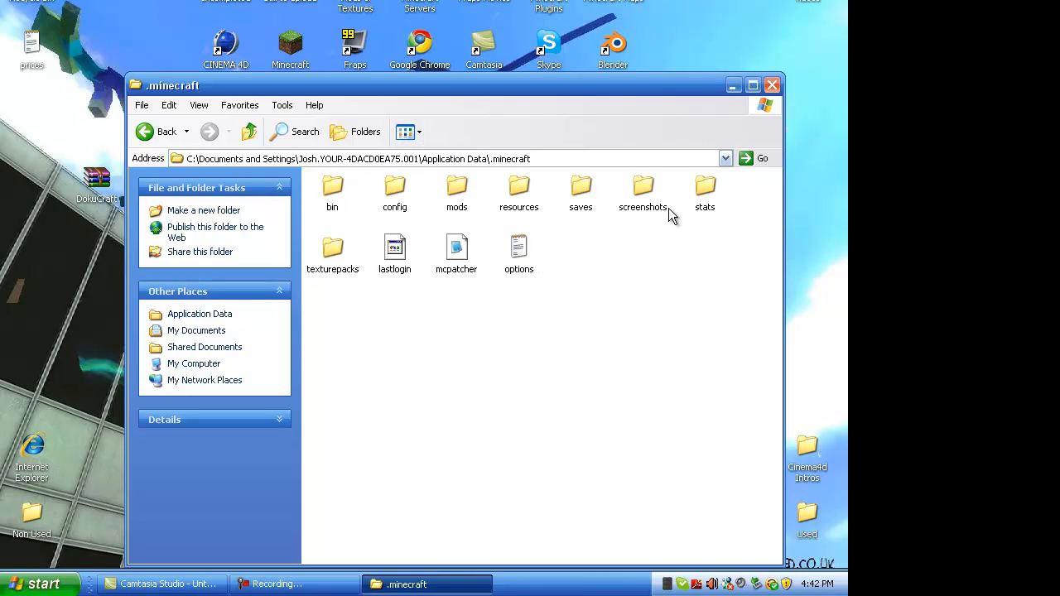
pyautogui.doubleClick(332, 252)
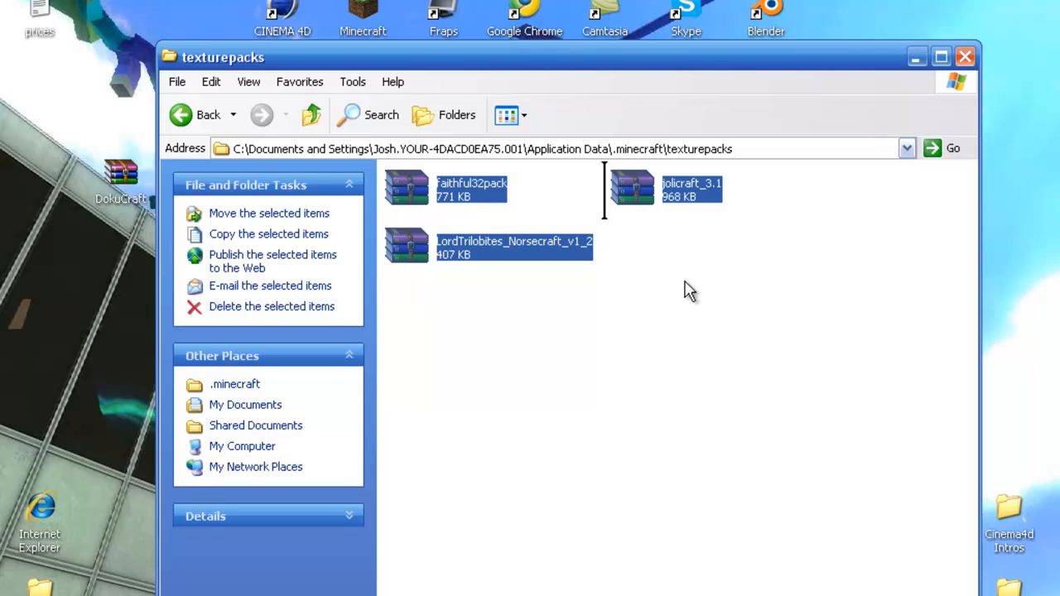
pyautogui.click(853, 314)
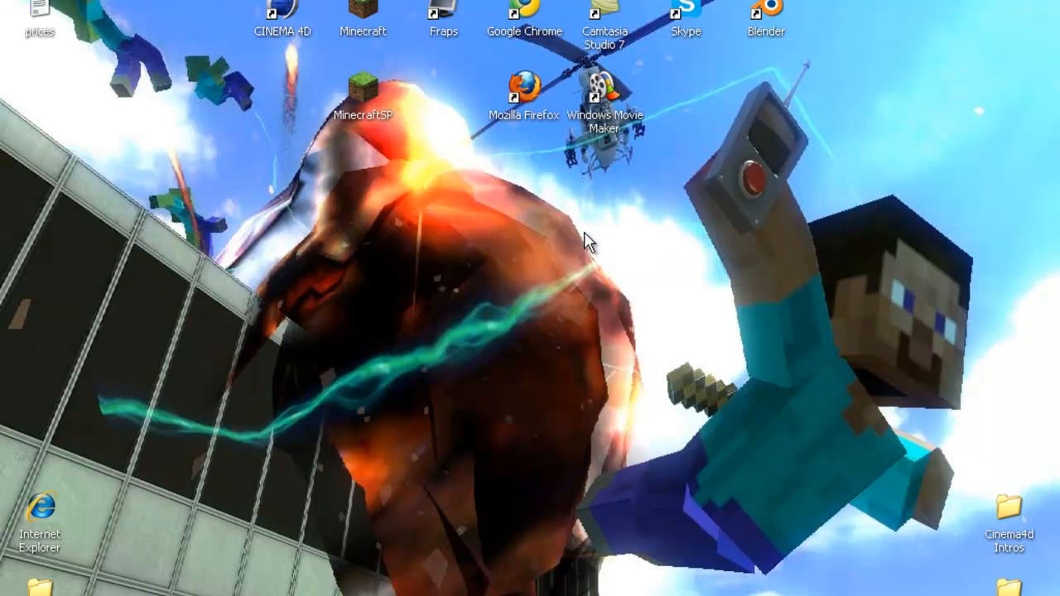
pyautogui.moveTo(368, 489)
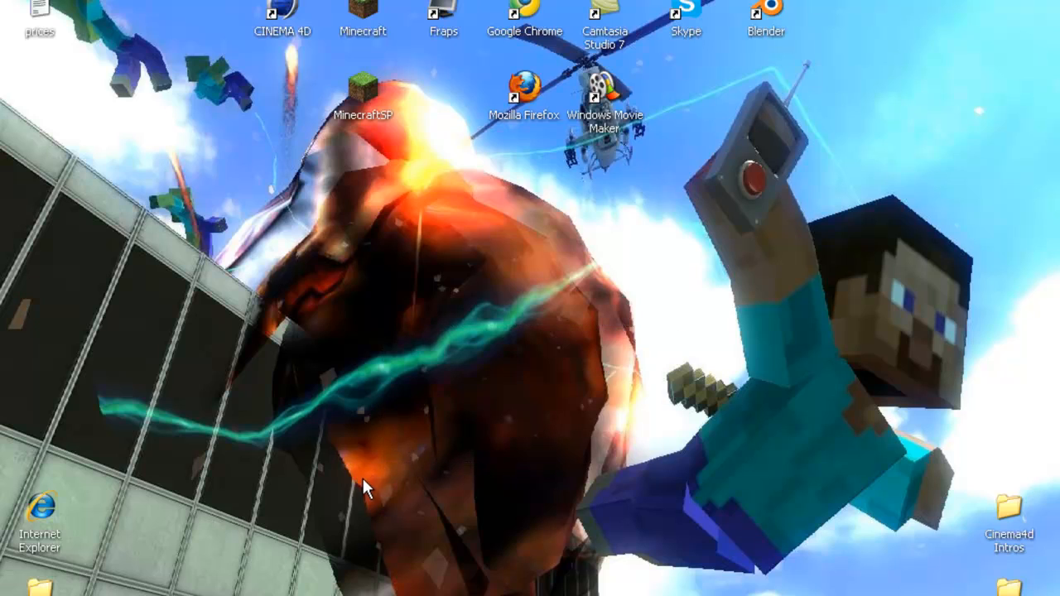
pyautogui.moveTo(725, 195)
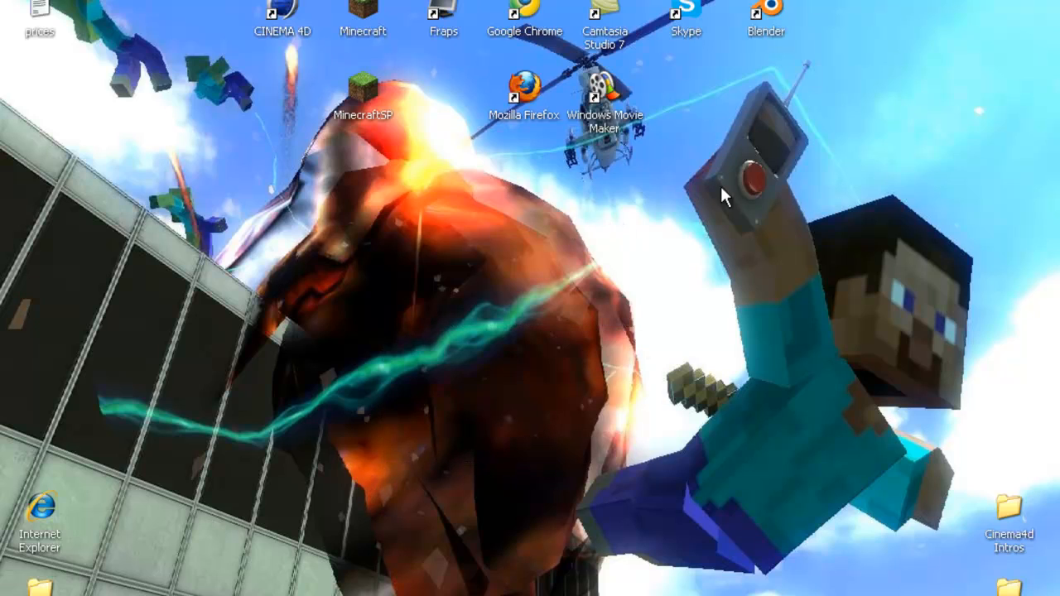
pyautogui.moveTo(792, 232)
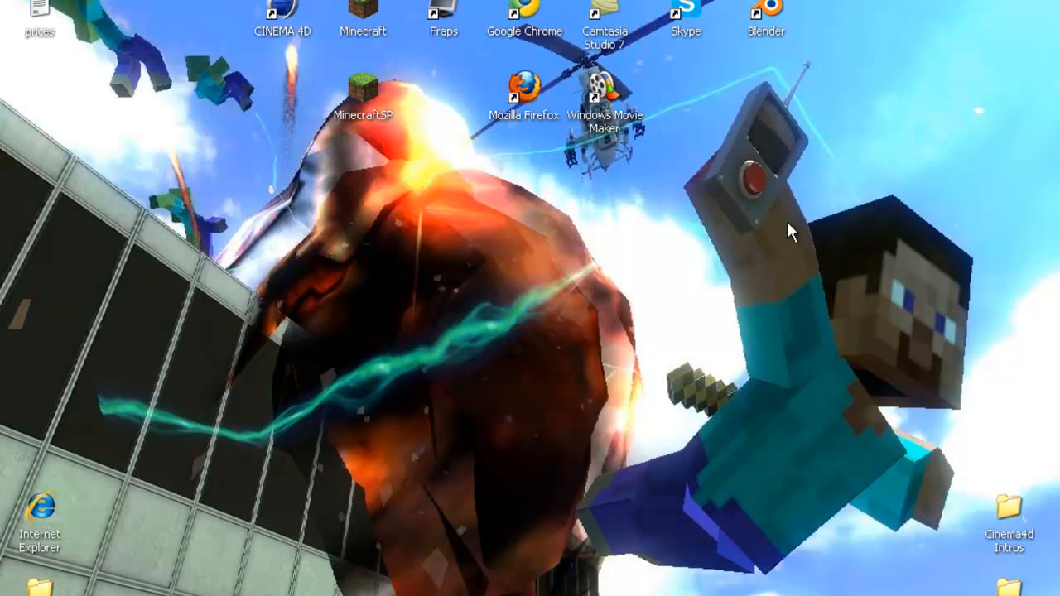
pyautogui.moveTo(440, 430)
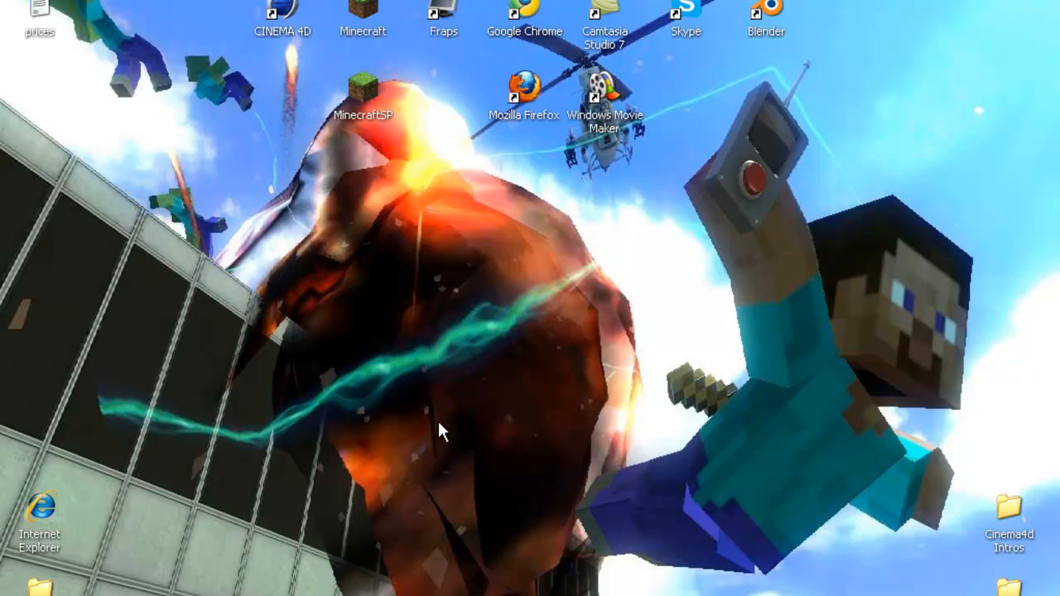
pyautogui.moveTo(437, 431)
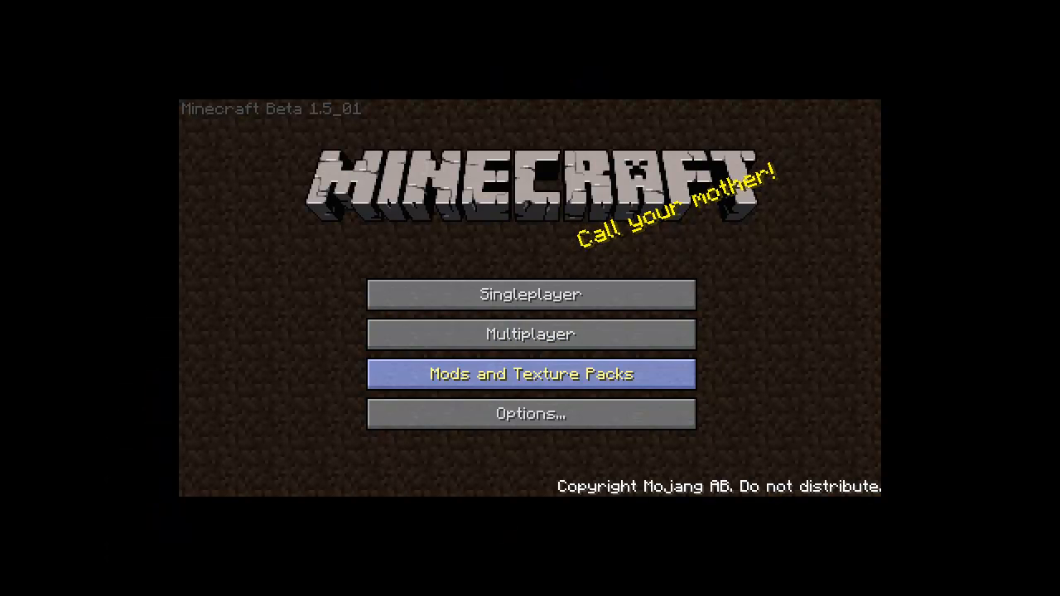
# Select DokuCraft.zip under Mods and Texture Packs and return to the stone-styled title menu.
pyautogui.click(530, 374)
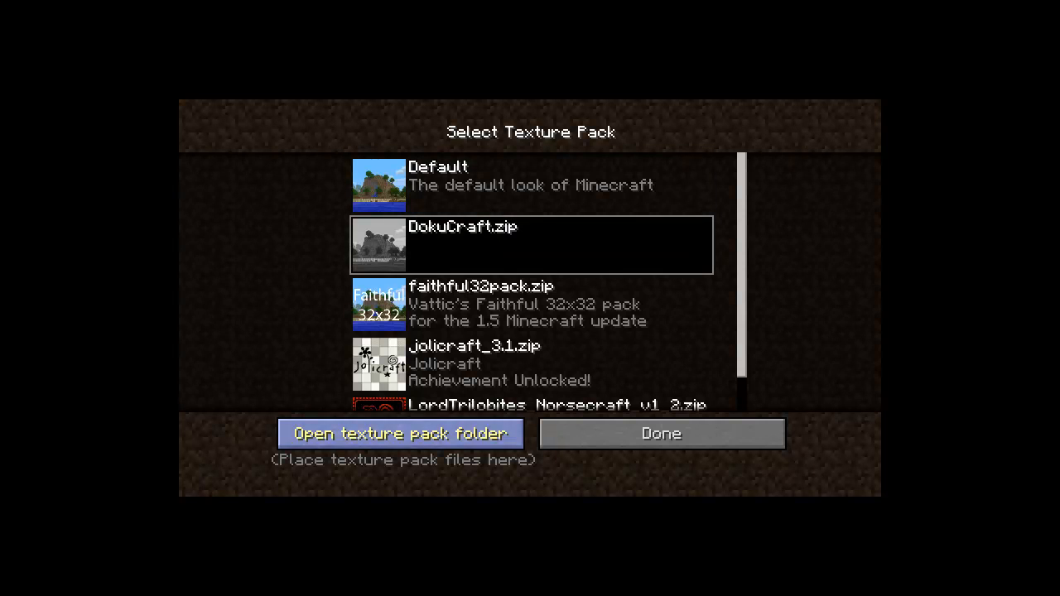
pyautogui.click(530, 365)
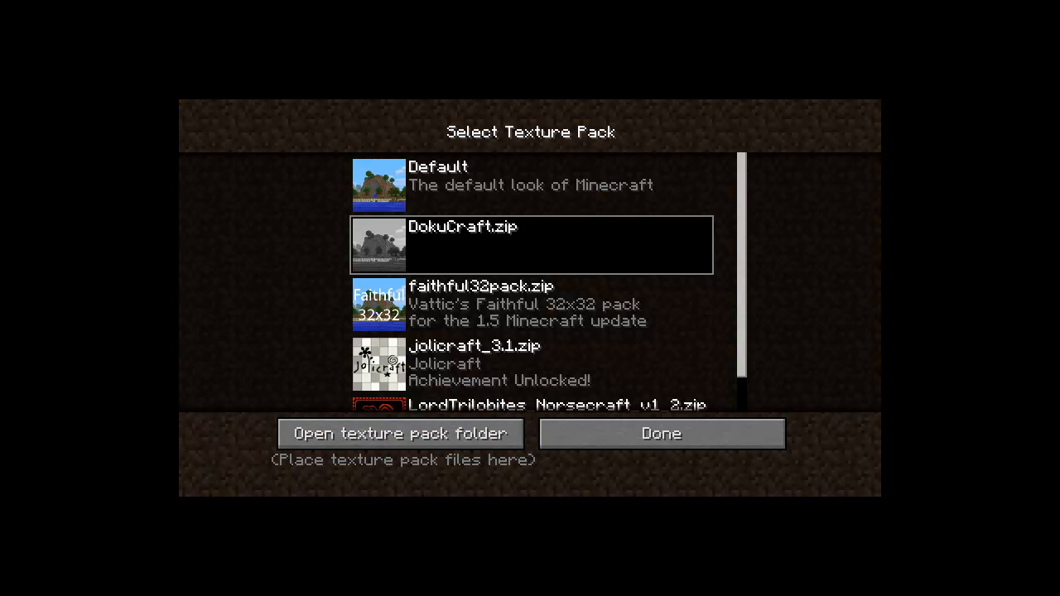
pyautogui.moveTo(661, 434)
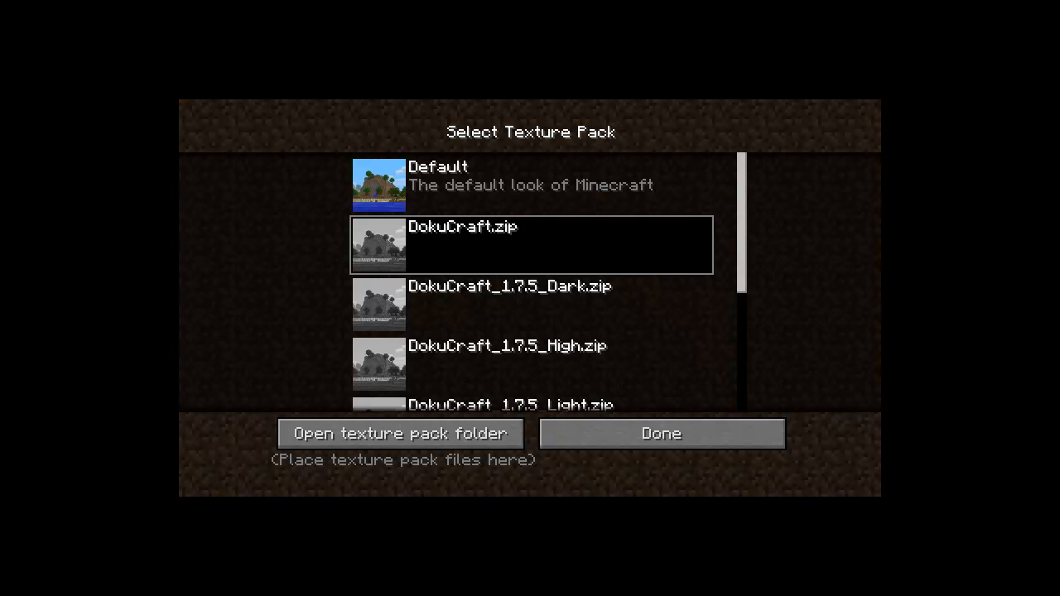
pyautogui.click(661, 434)
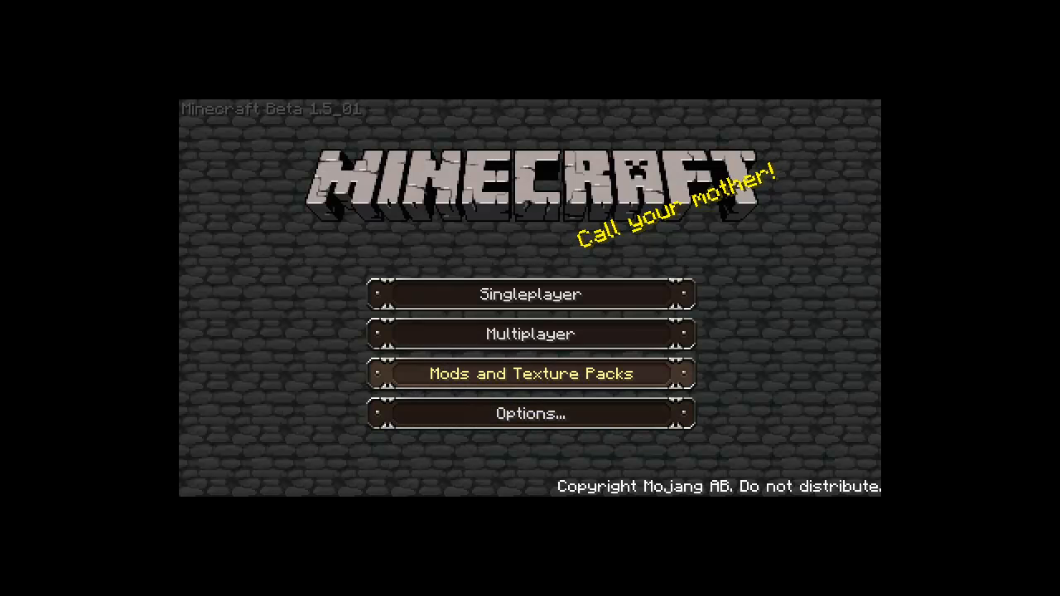
# Select DokuCraft_1.7.5_Dark.zip from the texture pack list and return to the title menu.
pyautogui.click(530, 375)
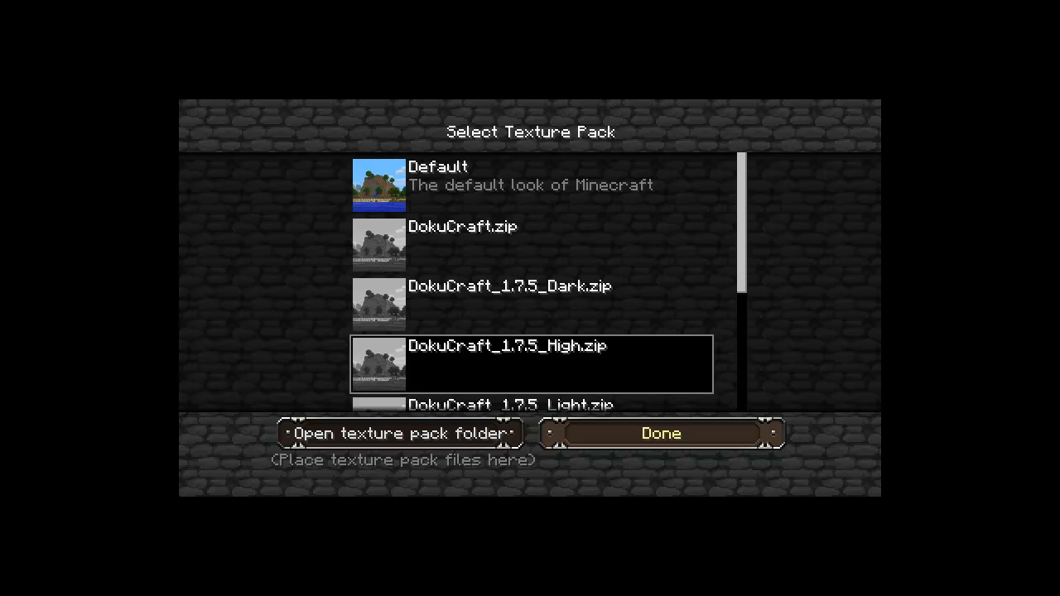
pyautogui.scroll(-3)
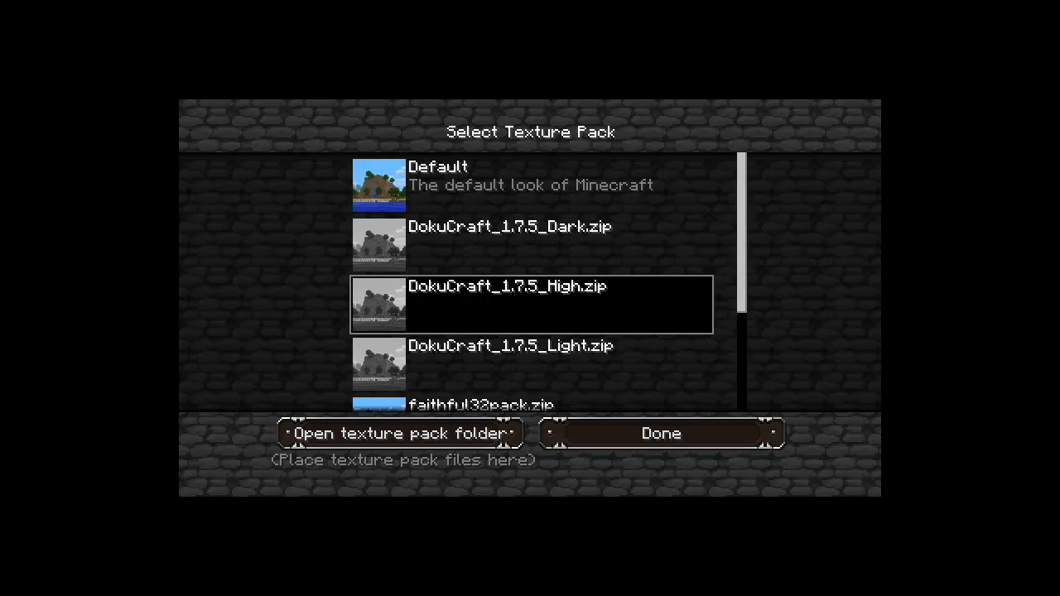
pyautogui.click(530, 246)
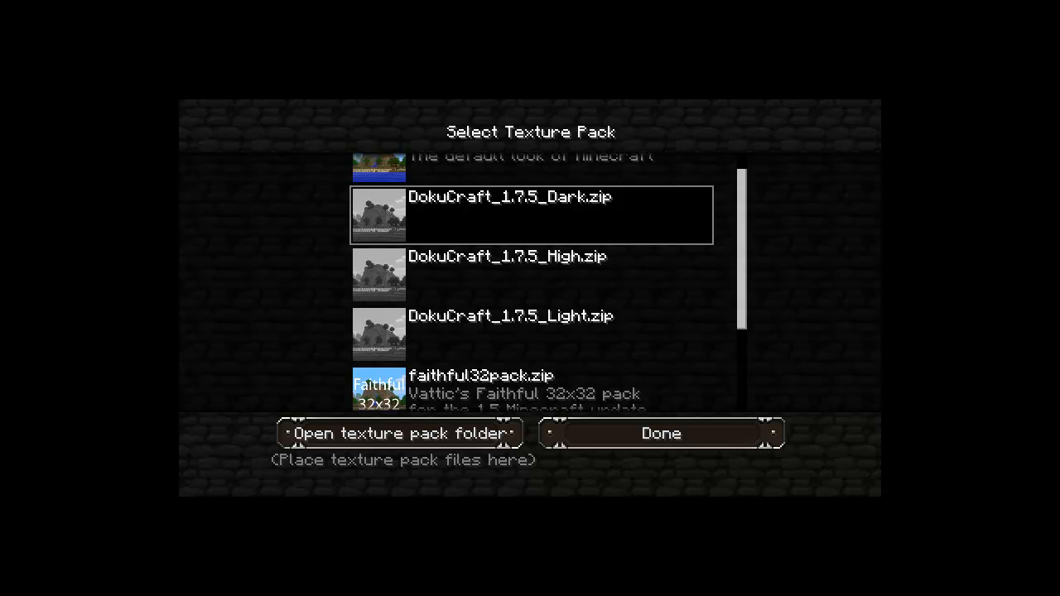
pyautogui.click(661, 434)
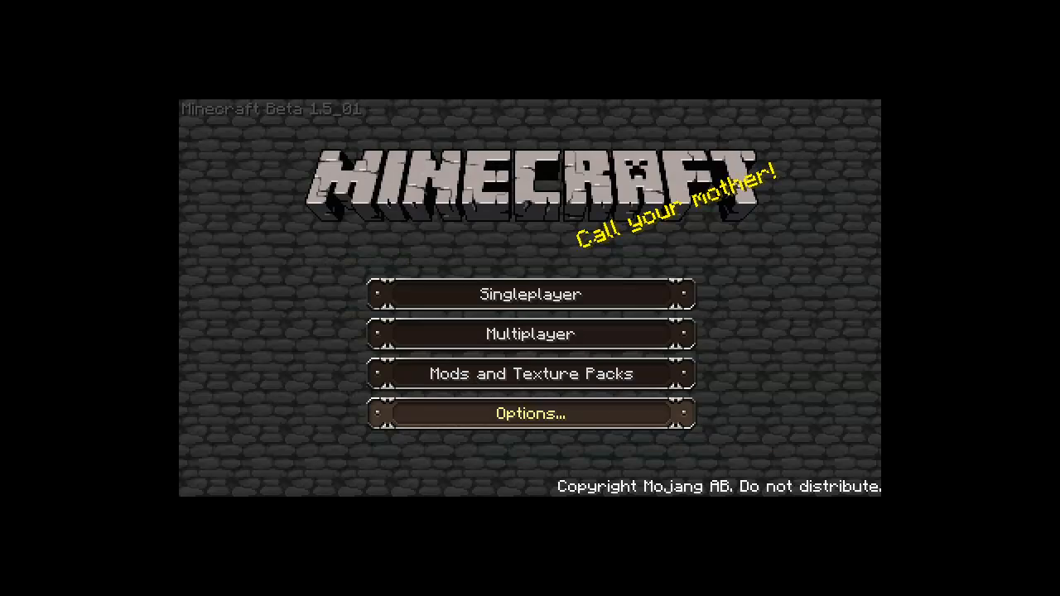
pyautogui.moveTo(530, 294)
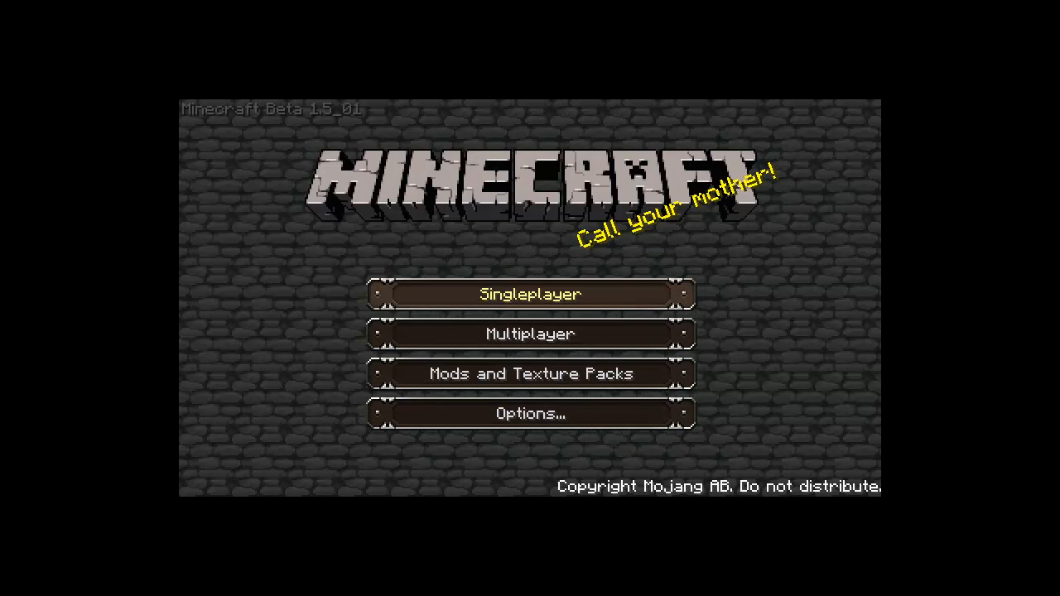
# Load the single-player world 'wolve' from the Singleplayer list.
pyautogui.click(530, 295)
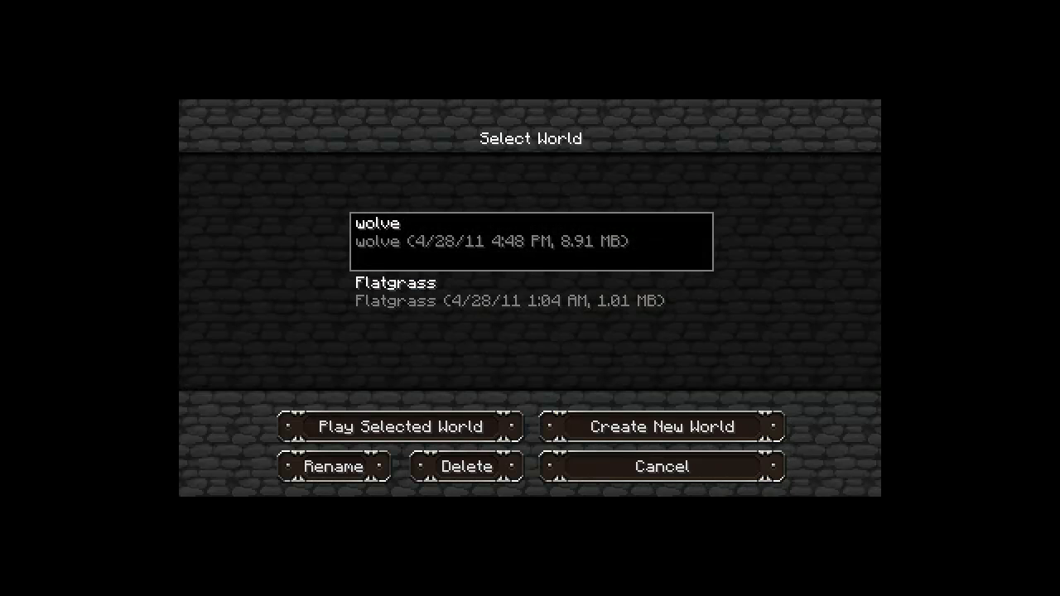
pyautogui.click(401, 428)
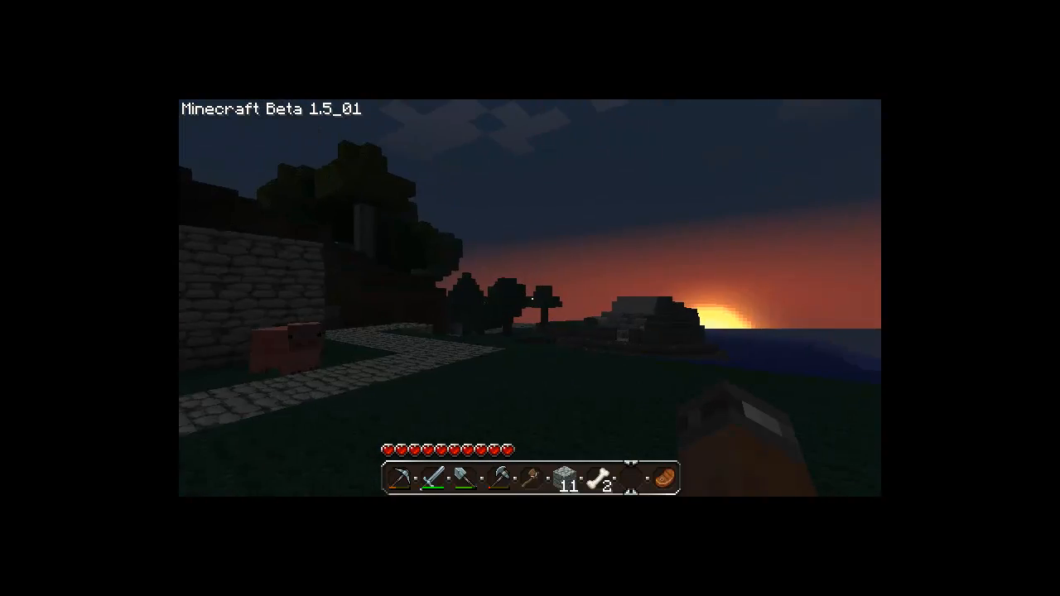
pyautogui.moveTo(530, 298)
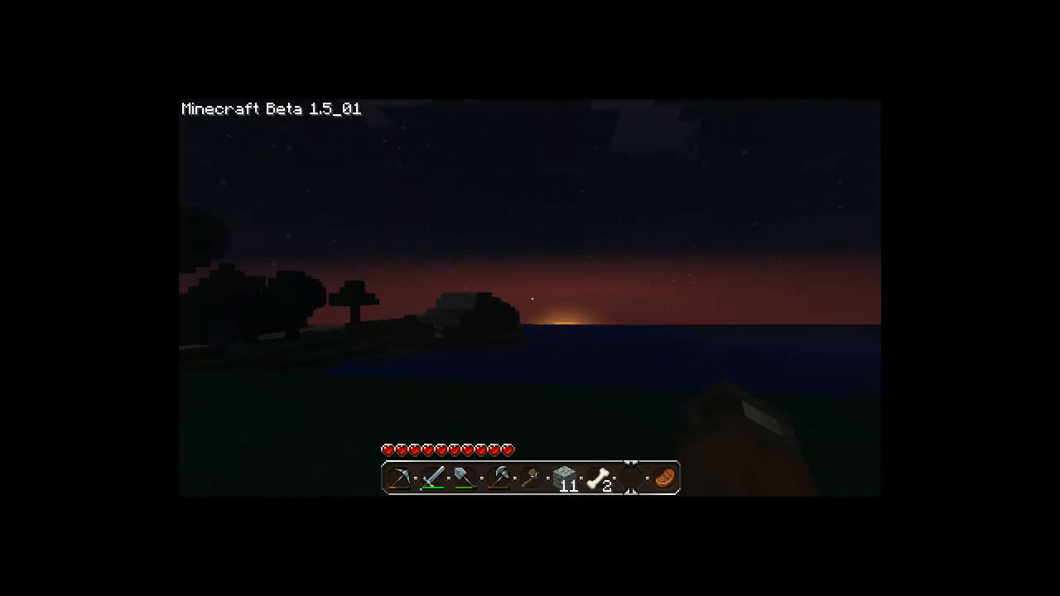
pyautogui.moveTo(530, 298)
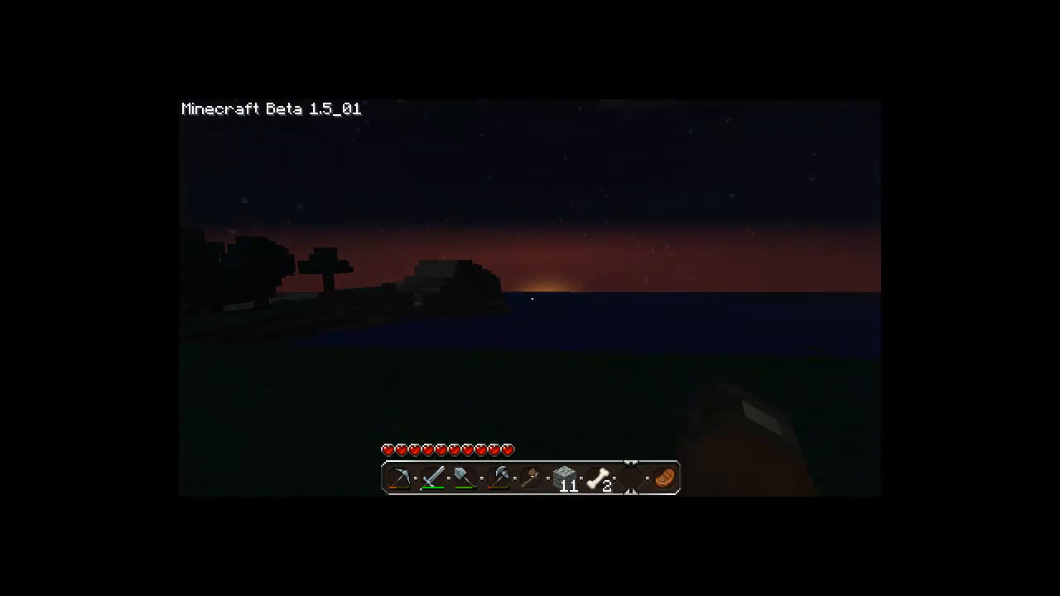